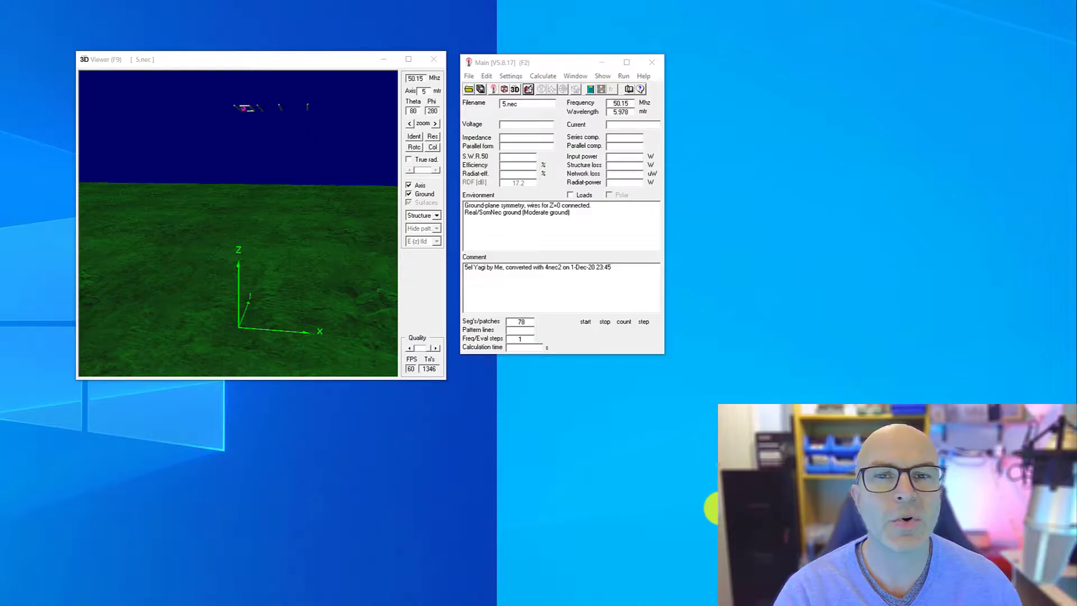
mouse_move(557, 299)
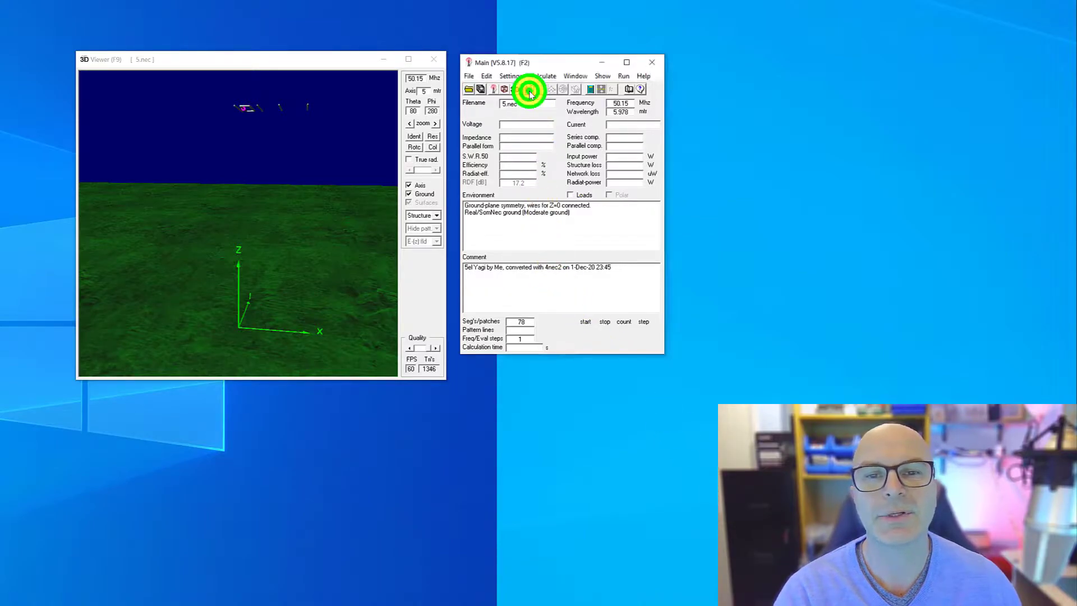
Step: Briefly view the model in the geometry editor, then close it
click(529, 89)
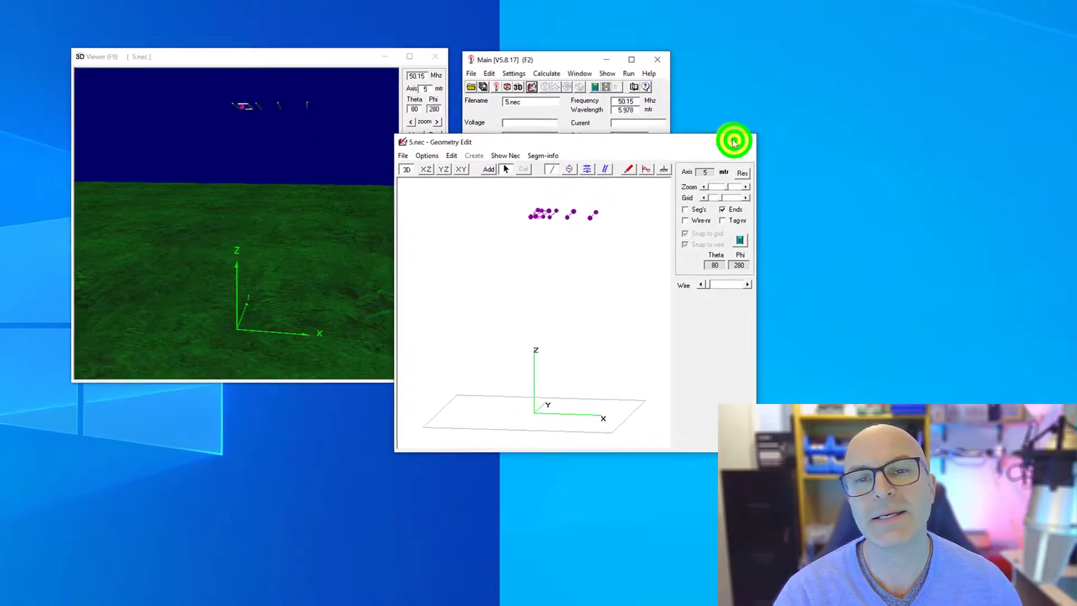
click(555, 38)
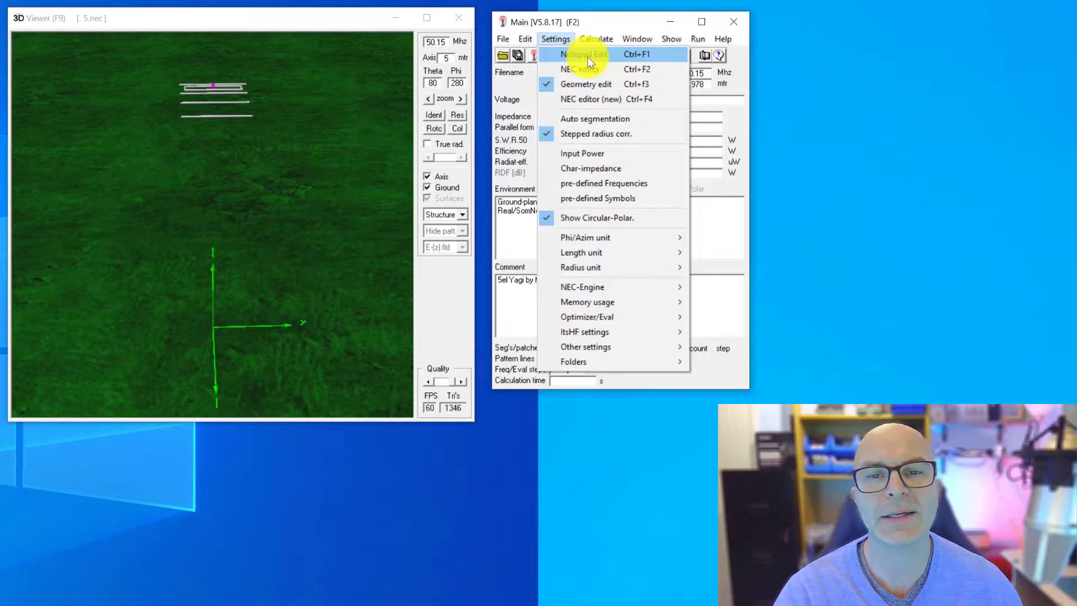
mouse_move(587, 84)
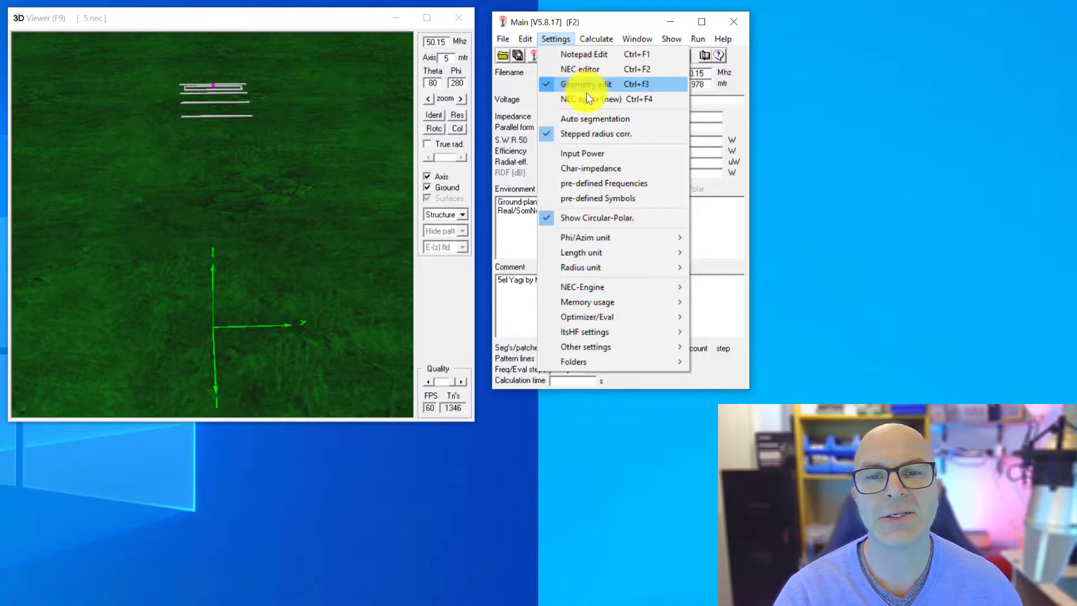
mouse_move(603, 99)
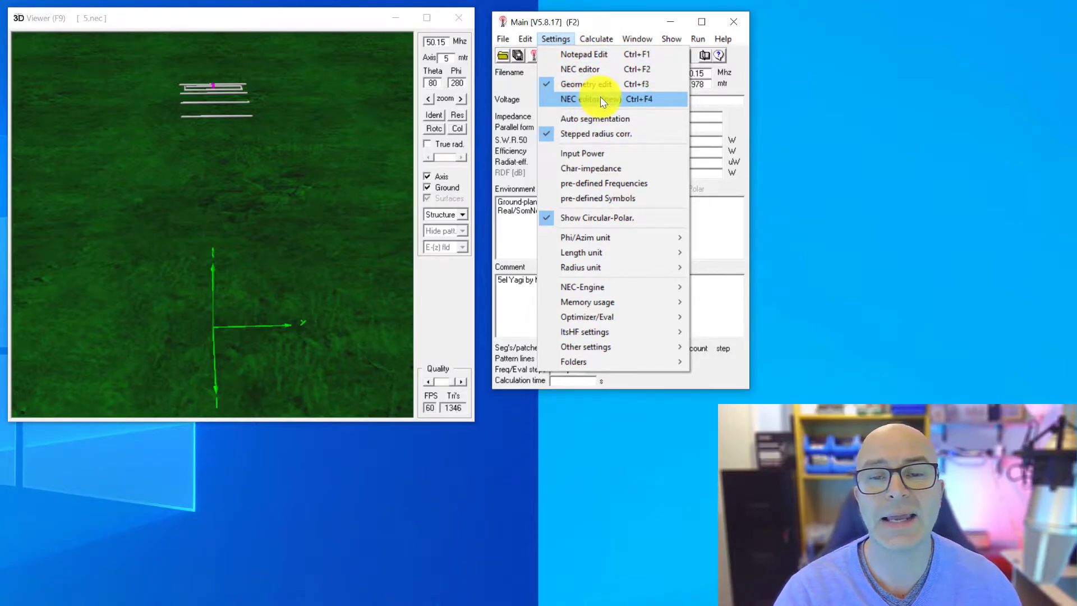
mouse_move(576, 59)
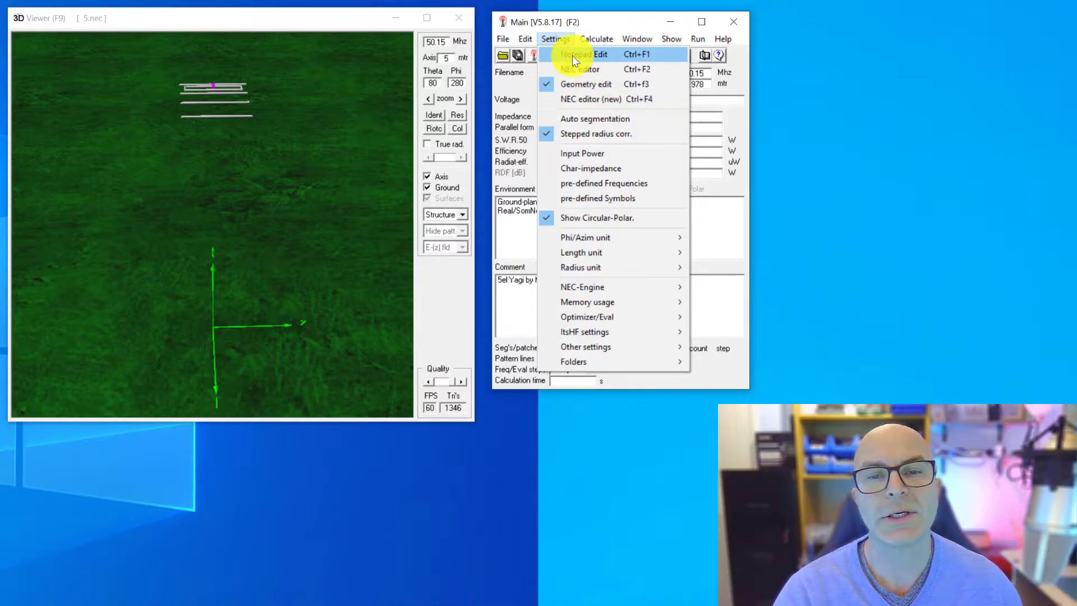
Step: Set Notepad as the NEC input-file editor and load 5.nec in it for editing
click(576, 55)
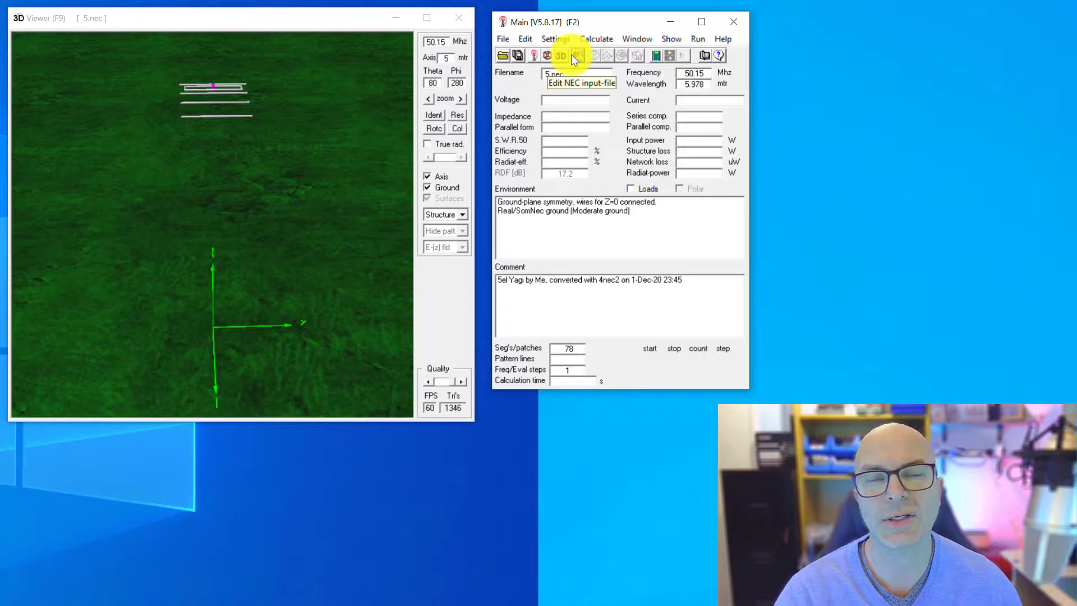
mouse_move(718, 280)
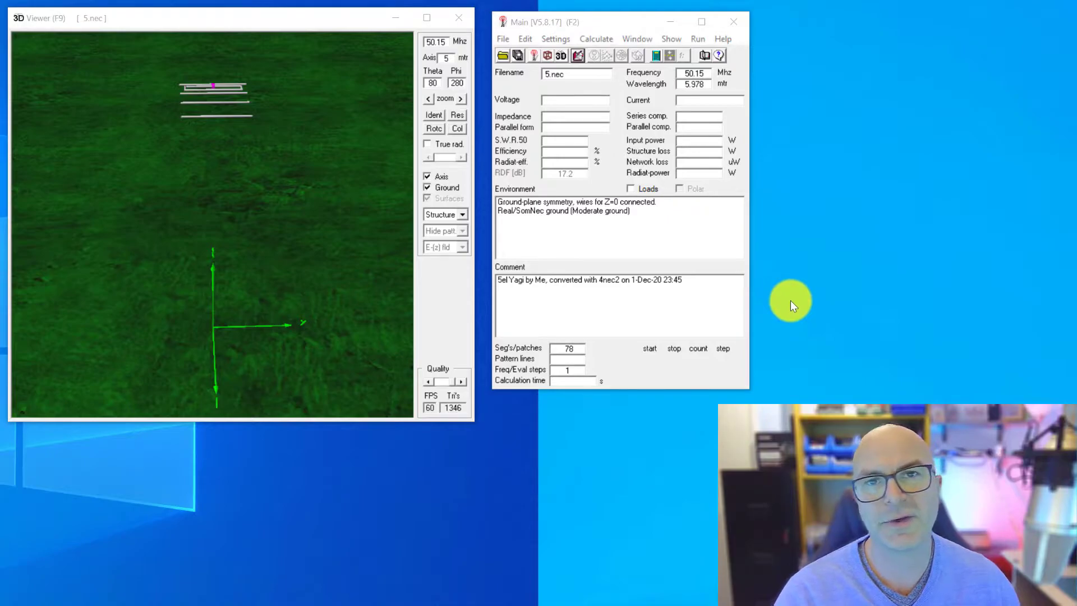
click(555, 38)
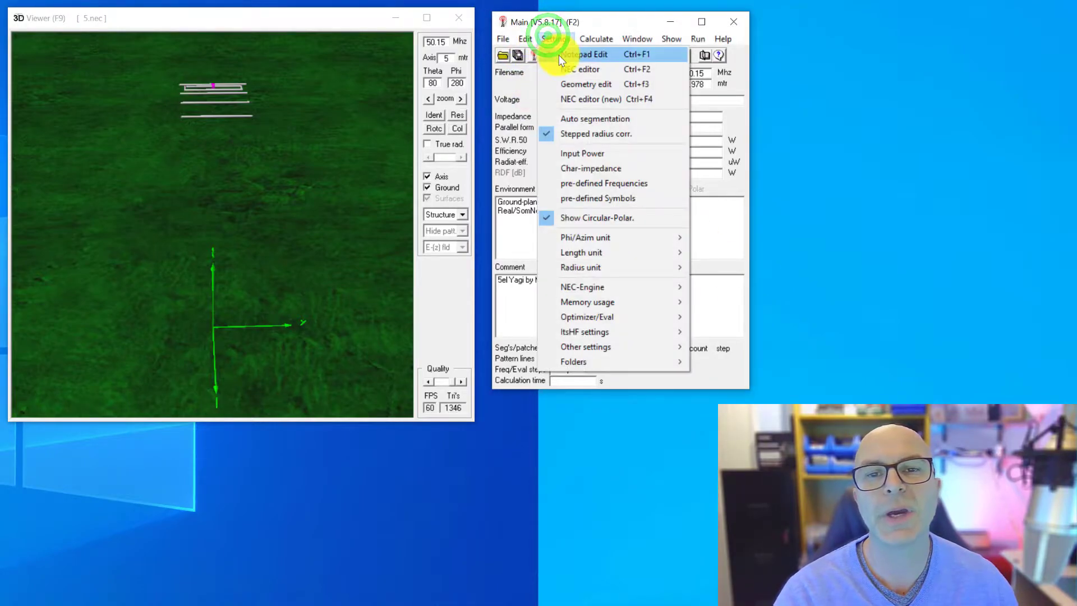
click(553, 38)
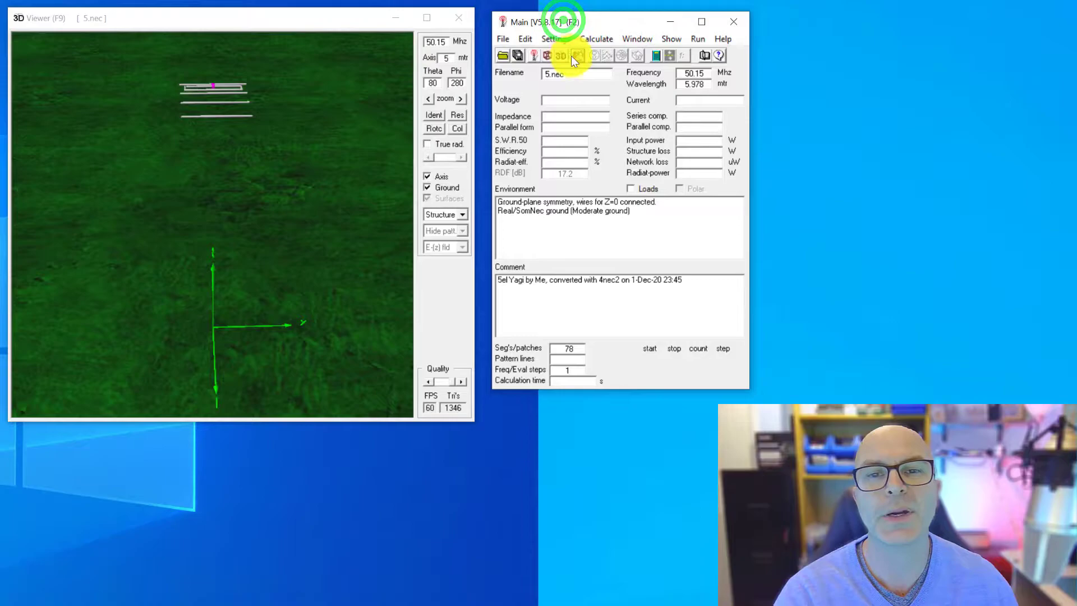
click(578, 56)
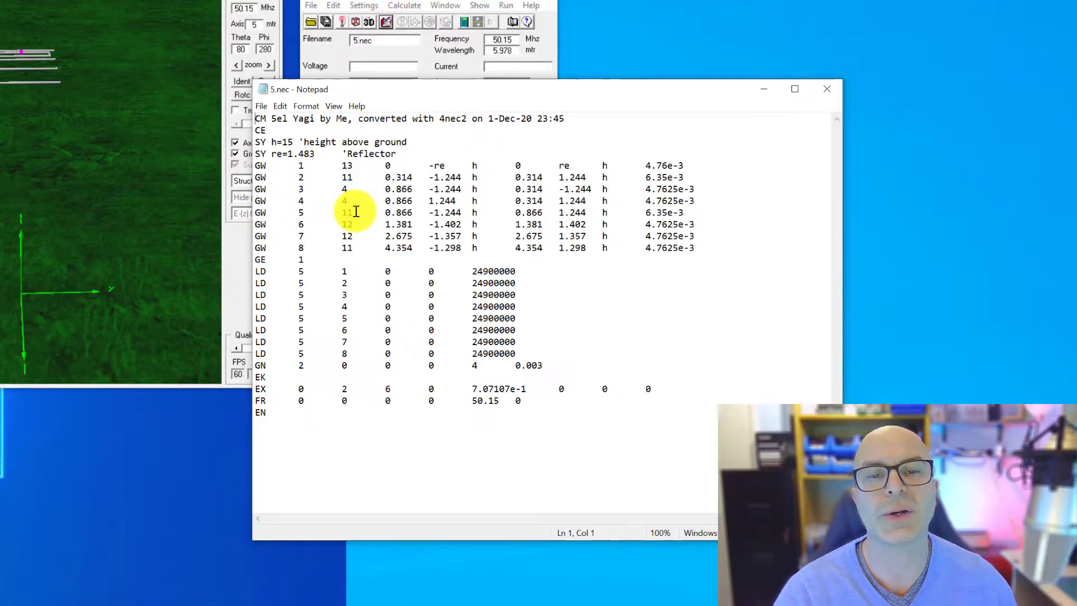
mouse_move(347, 200)
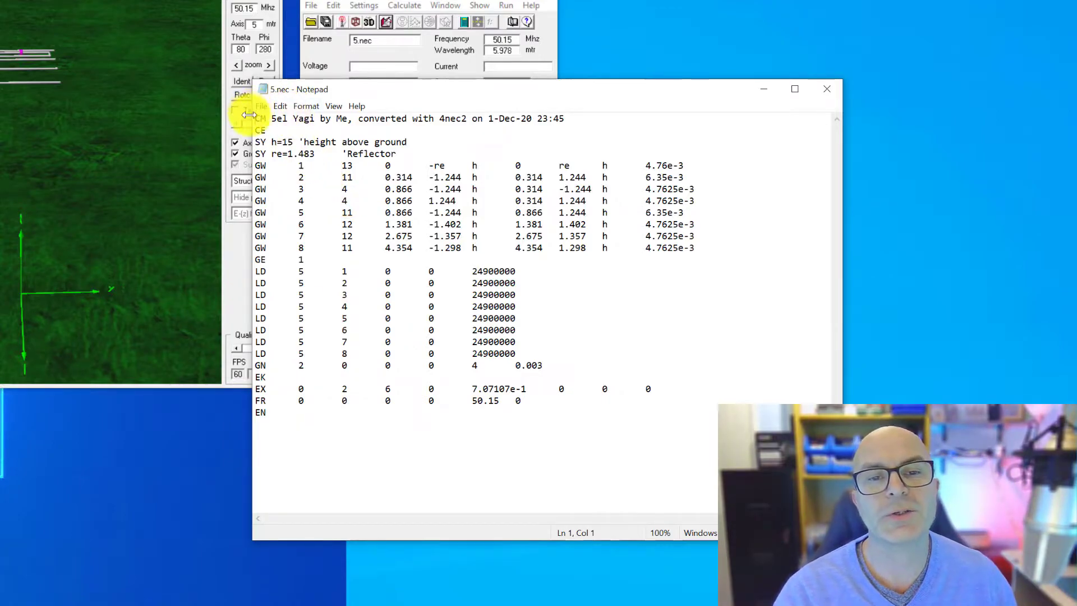
mouse_move(511, 114)
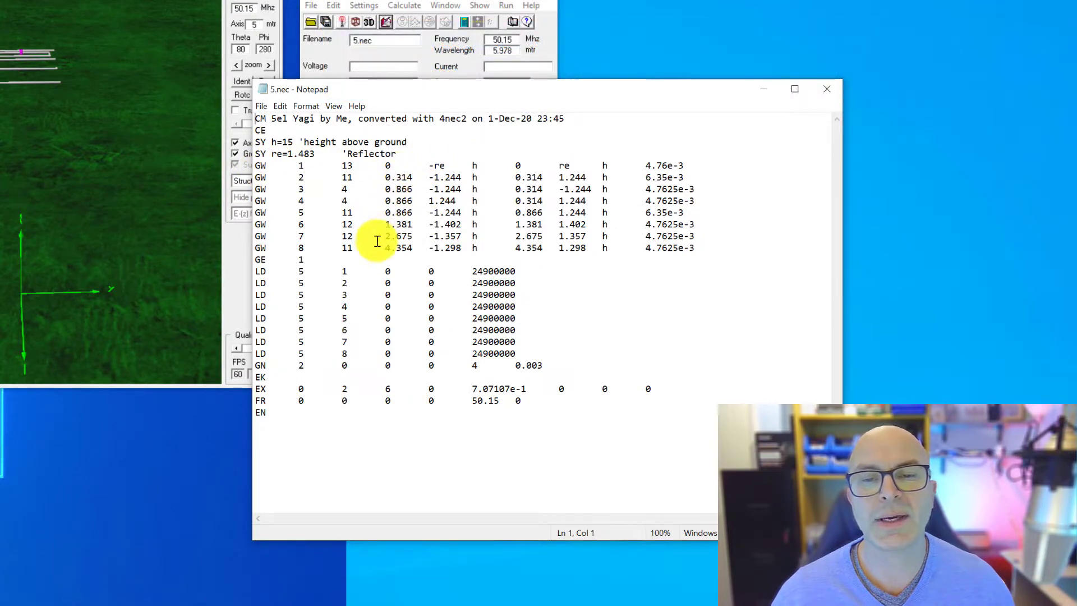
mouse_move(630, 149)
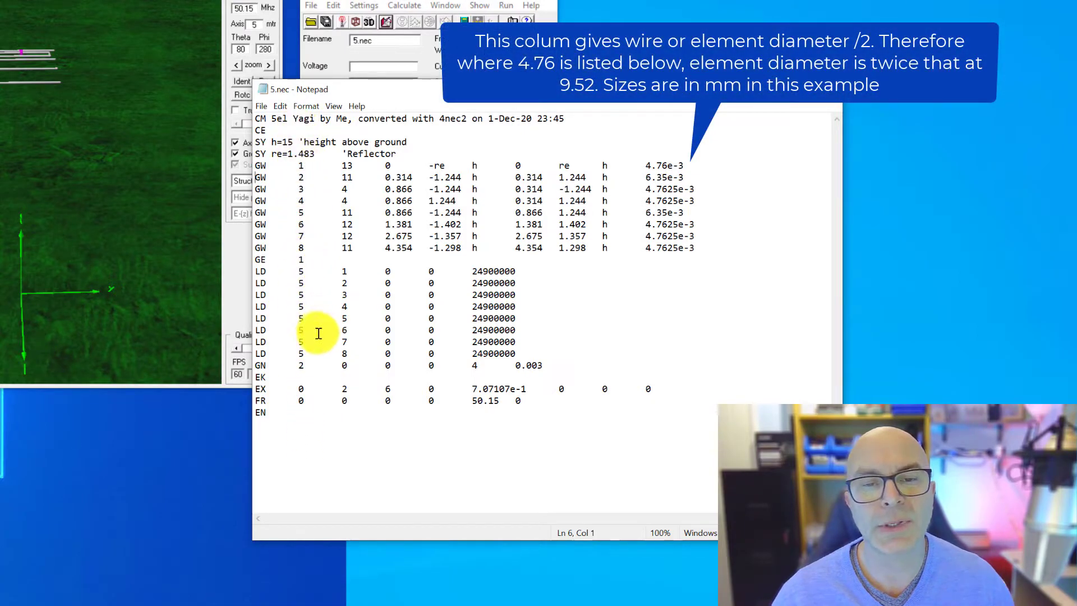
mouse_move(265, 249)
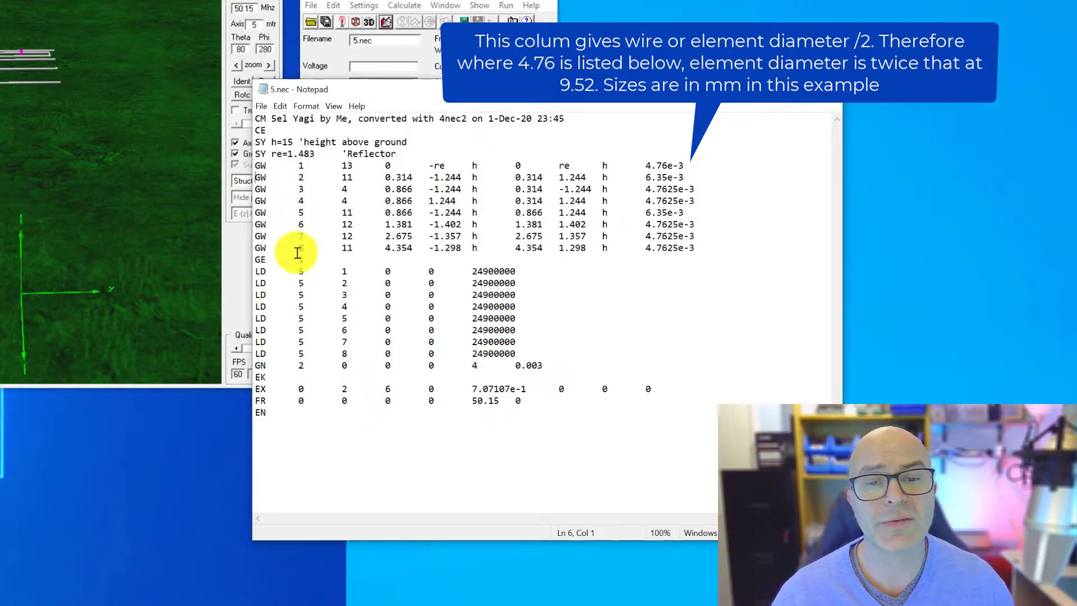
mouse_move(96, 113)
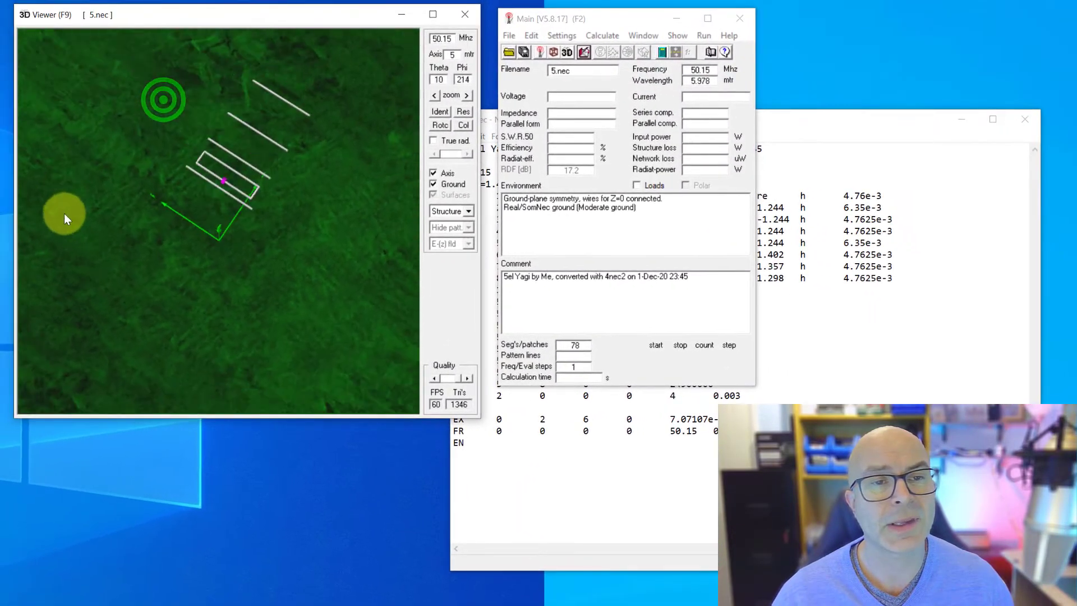
Step: Orbit the 3D viewer to a top-down view of the five Yagi elements
drag(65, 219, 13, 230)
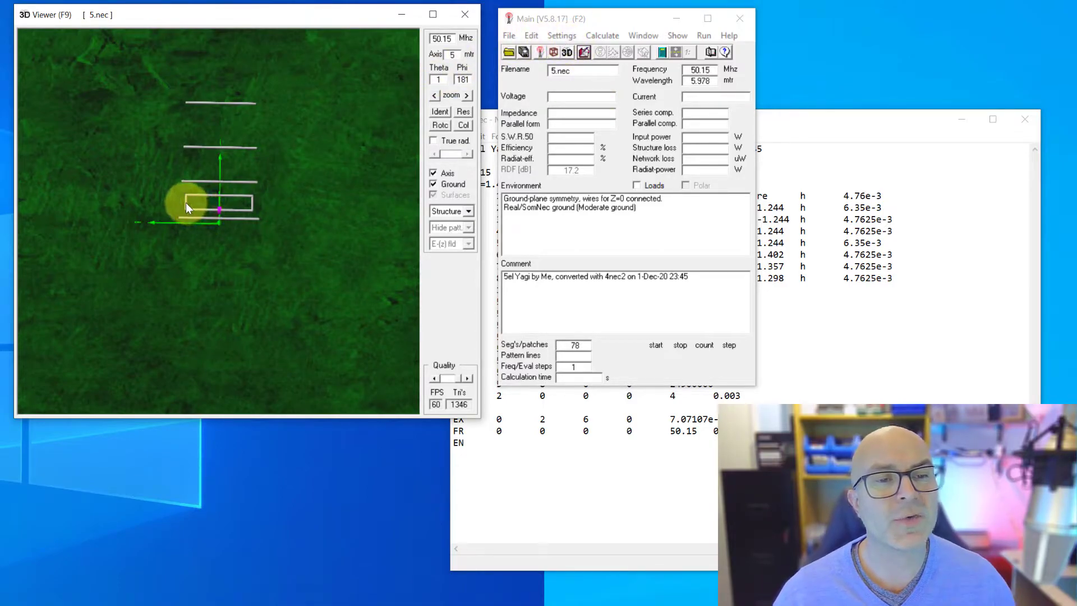
mouse_move(230, 213)
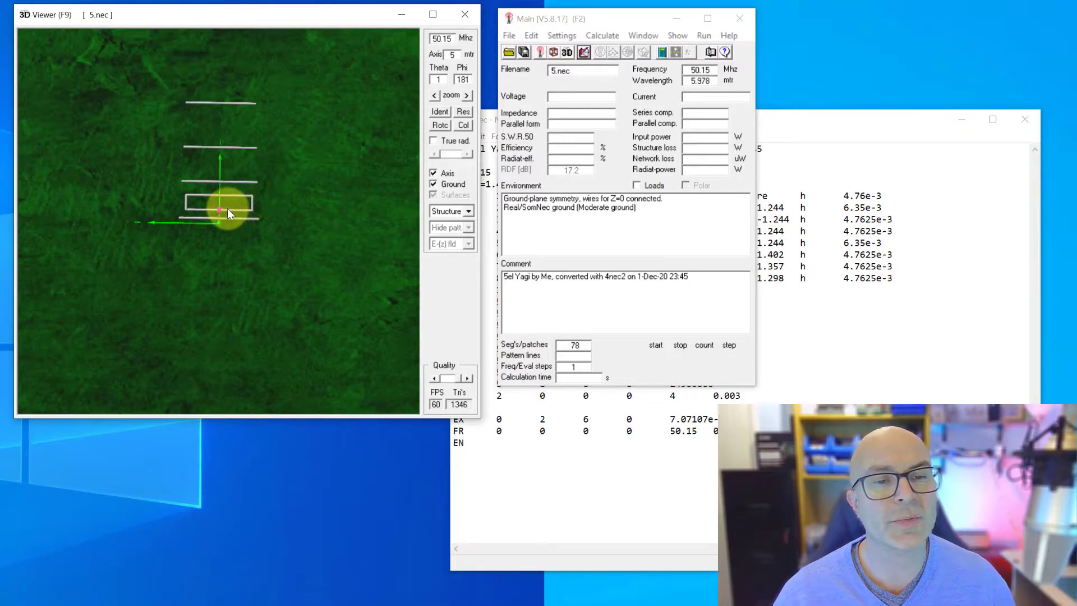
mouse_move(433, 292)
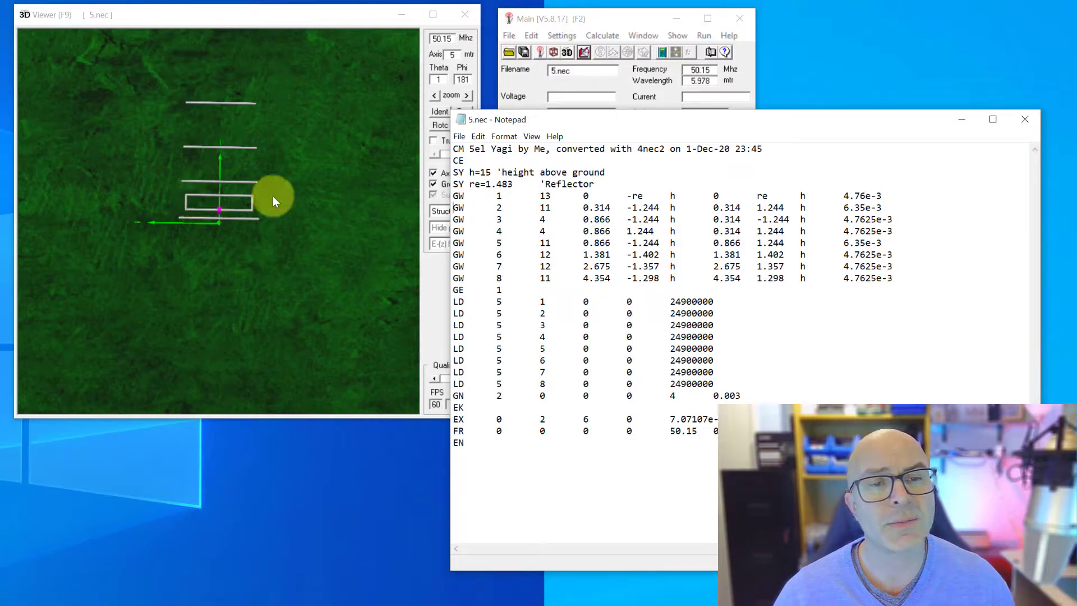
mouse_move(188, 112)
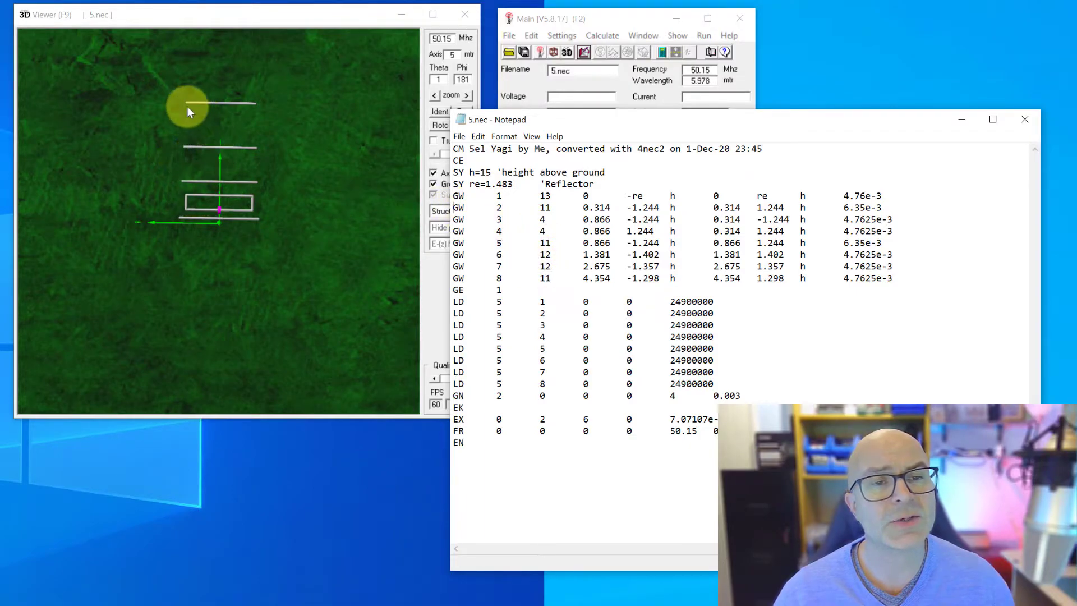
mouse_move(255, 110)
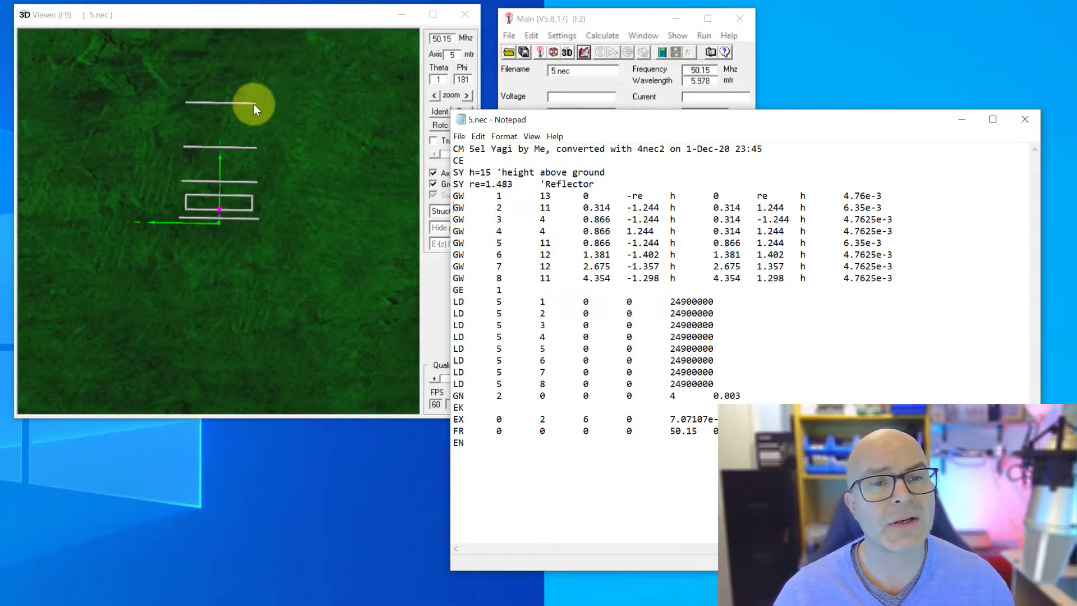
mouse_move(558, 266)
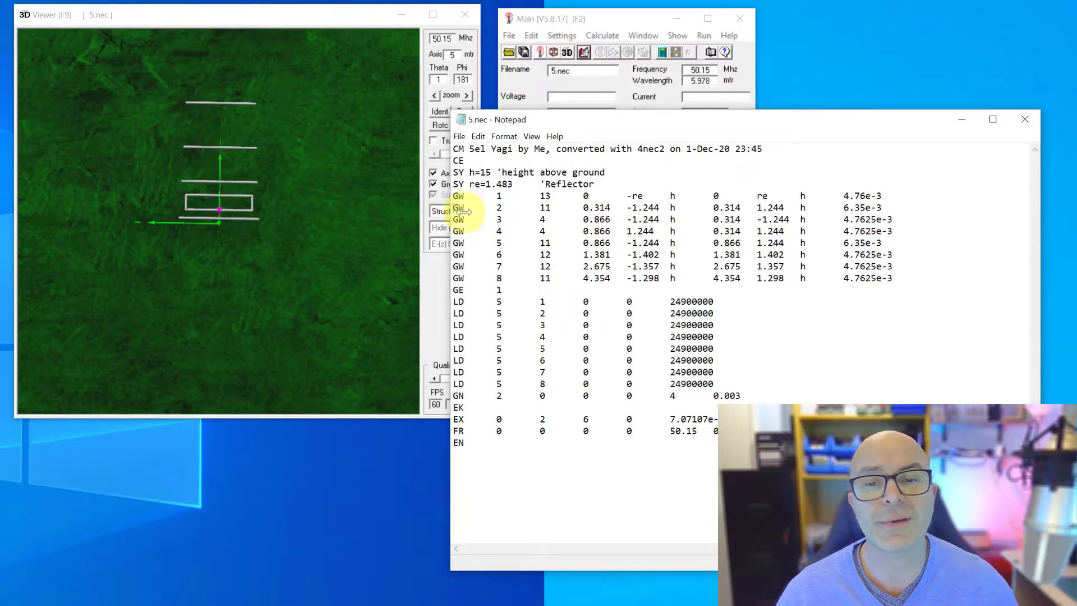
mouse_move(234, 184)
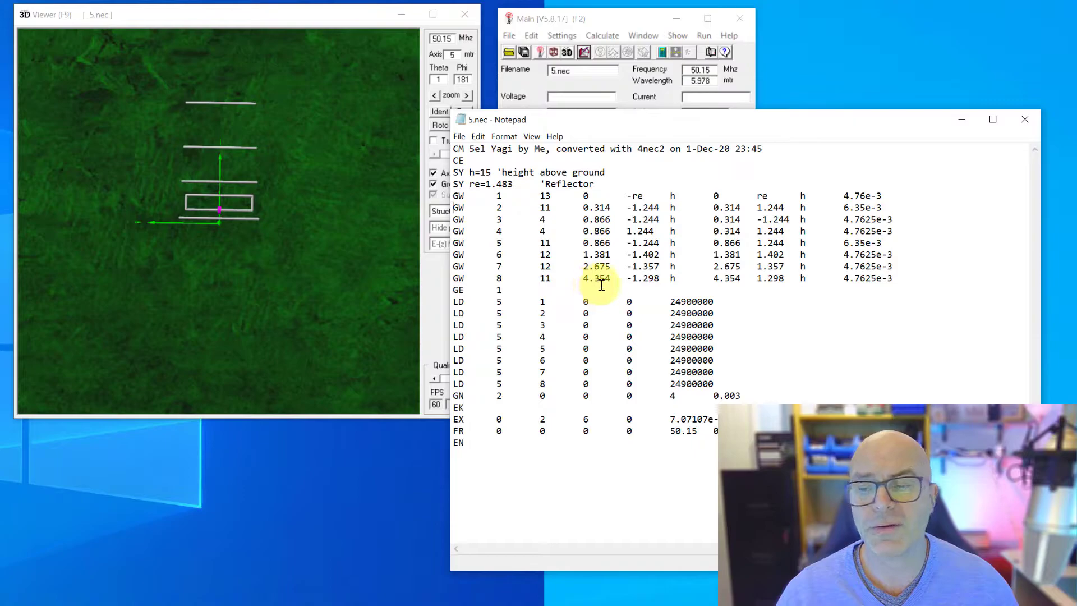
mouse_move(227, 108)
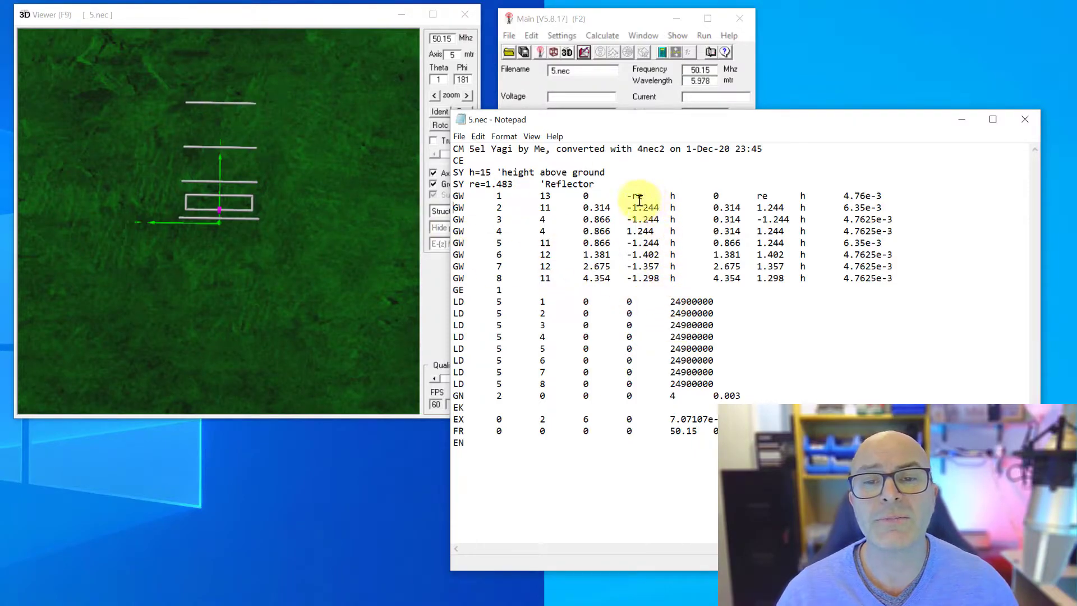
mouse_move(776, 195)
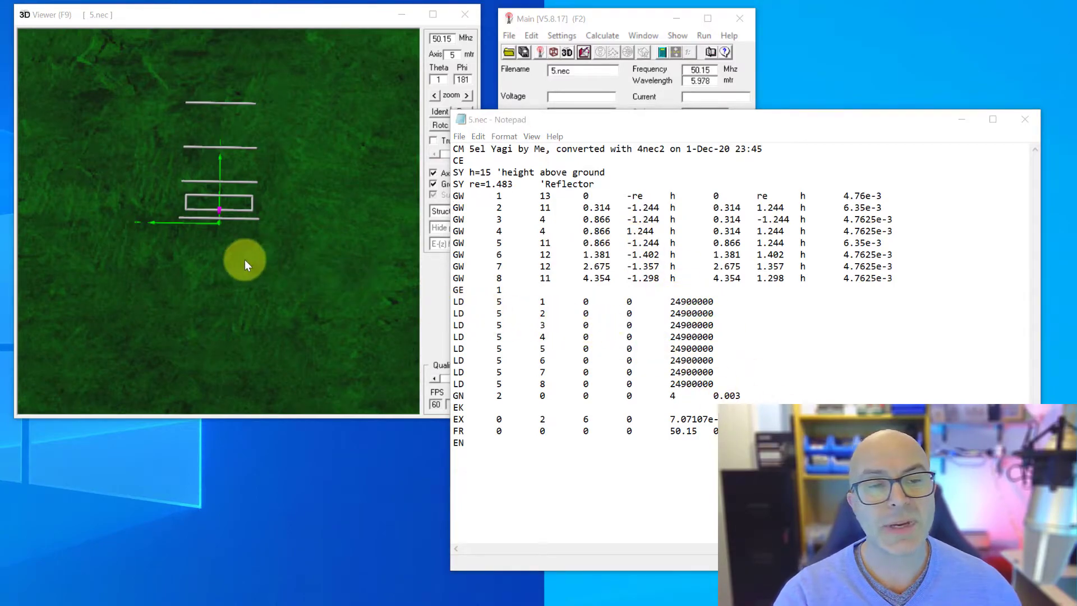
mouse_move(220, 179)
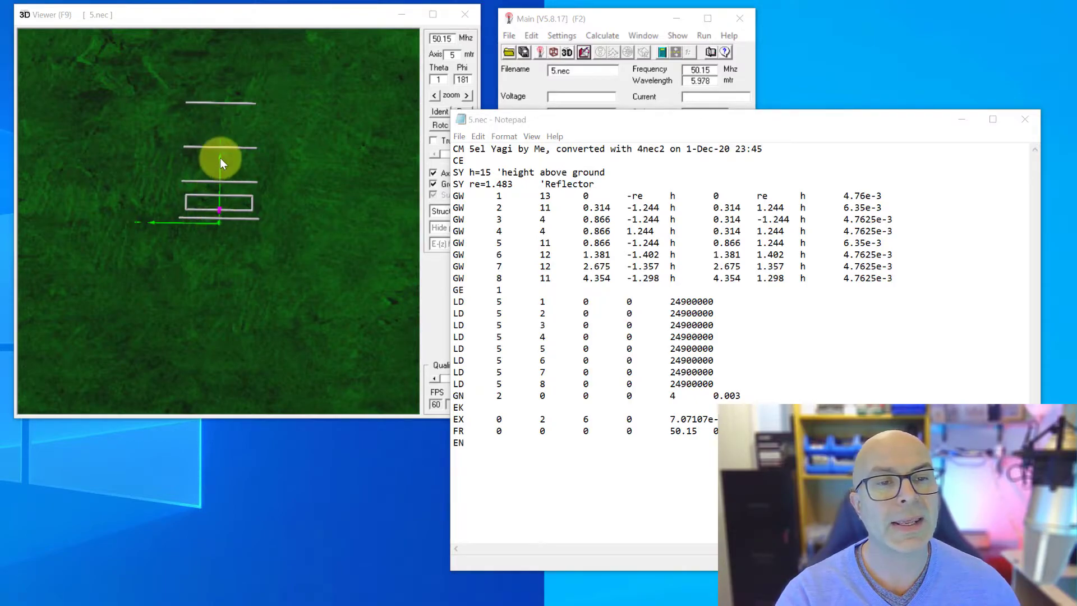
mouse_move(220, 185)
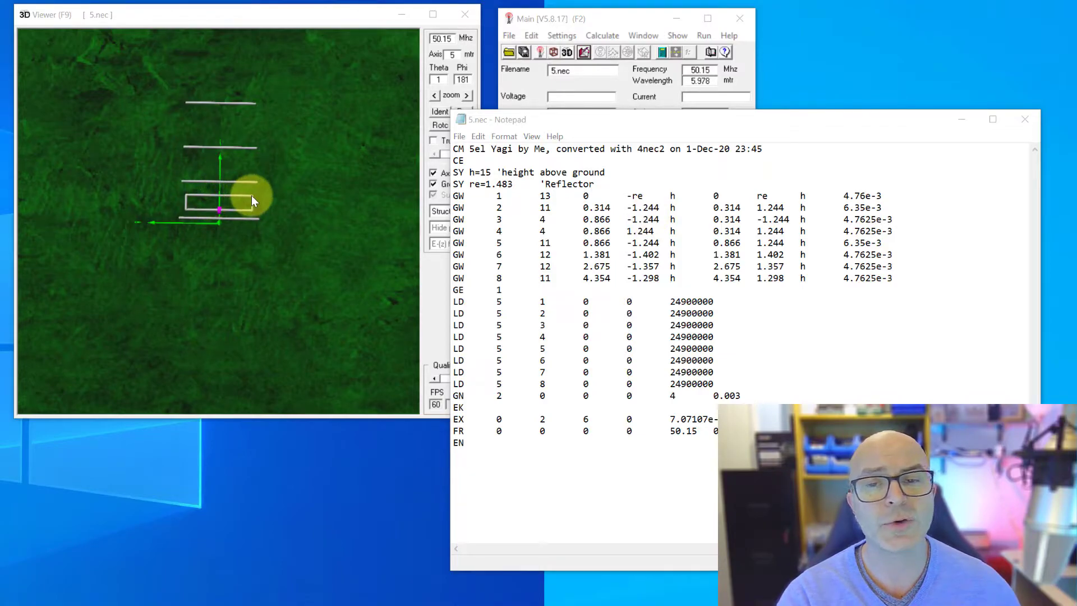
mouse_move(194, 197)
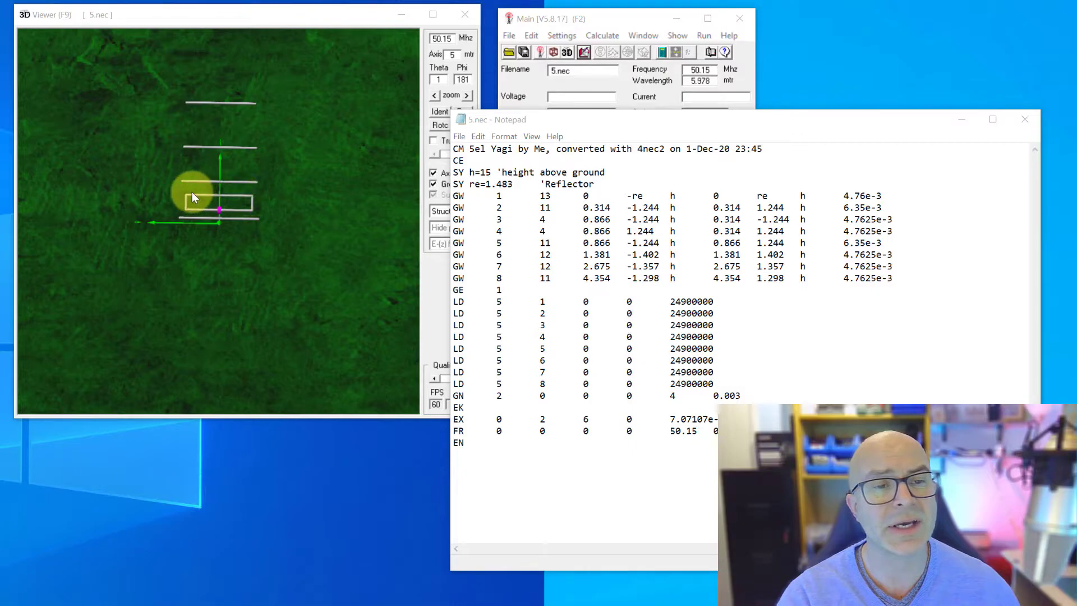
mouse_move(183, 199)
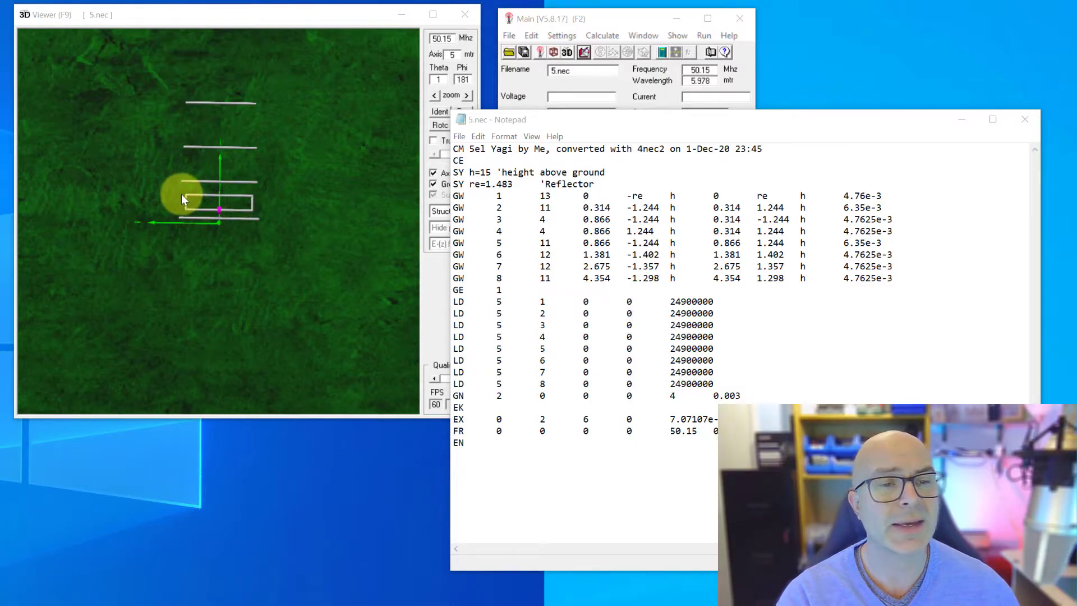
mouse_move(247, 200)
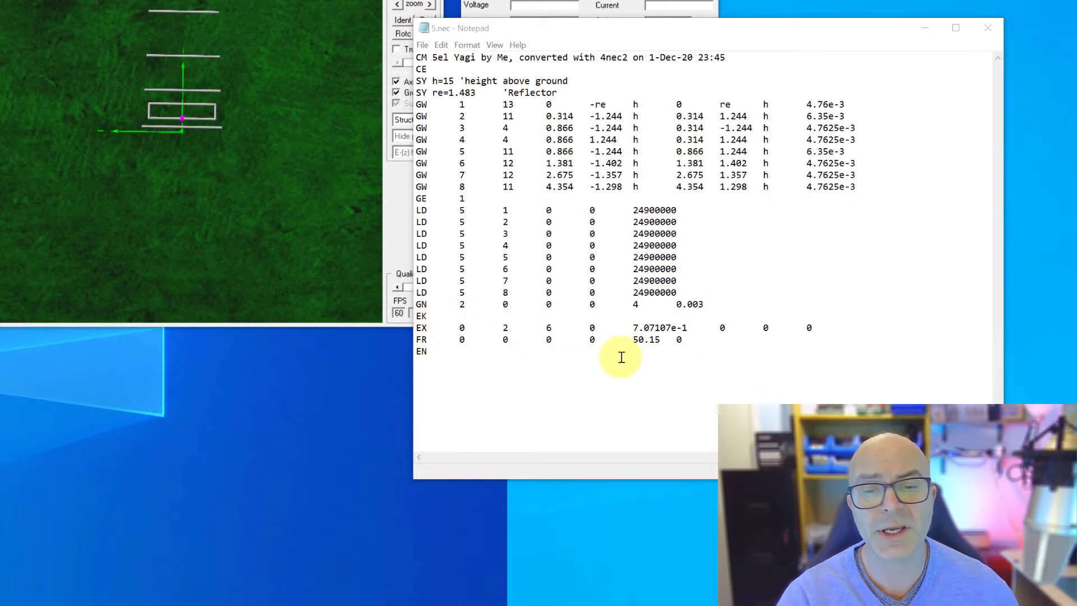
mouse_move(591, 333)
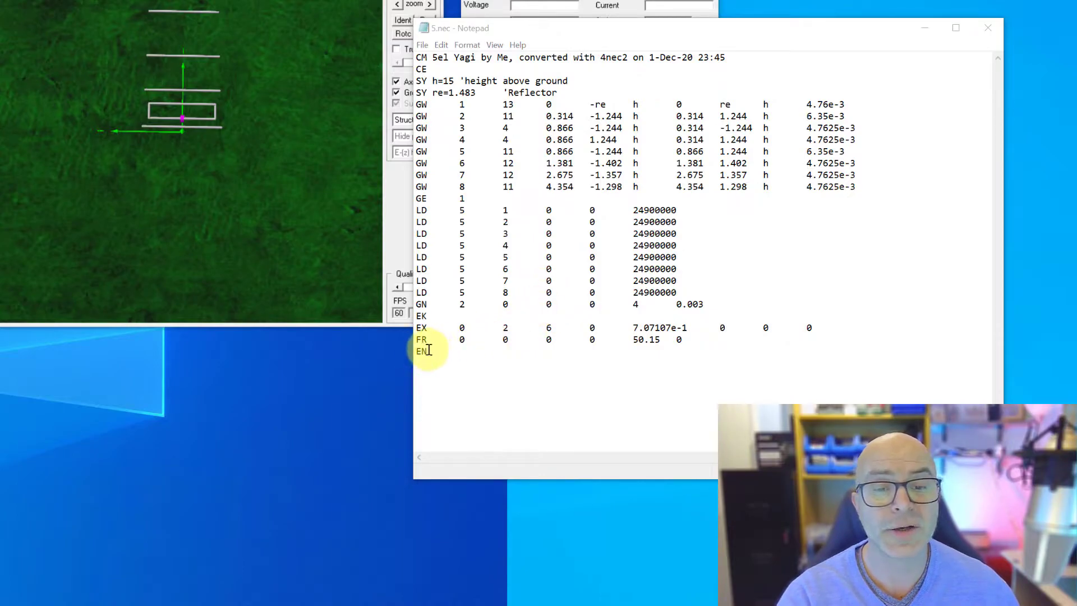
mouse_move(656, 346)
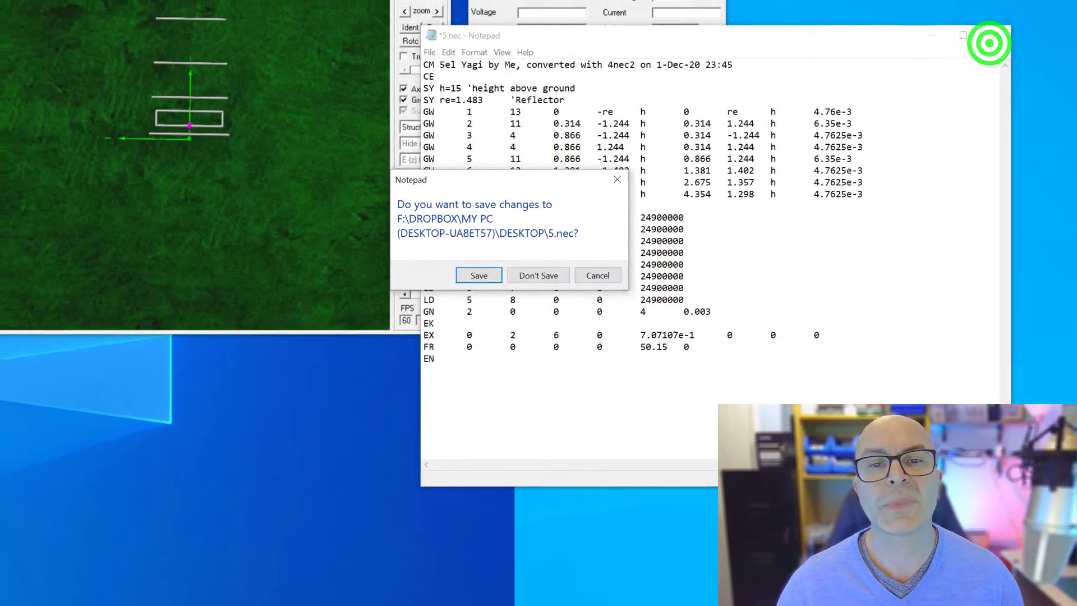
Step: Discard the Notepad changes and reopen 5.nec in the NEC input editor
click(539, 275)
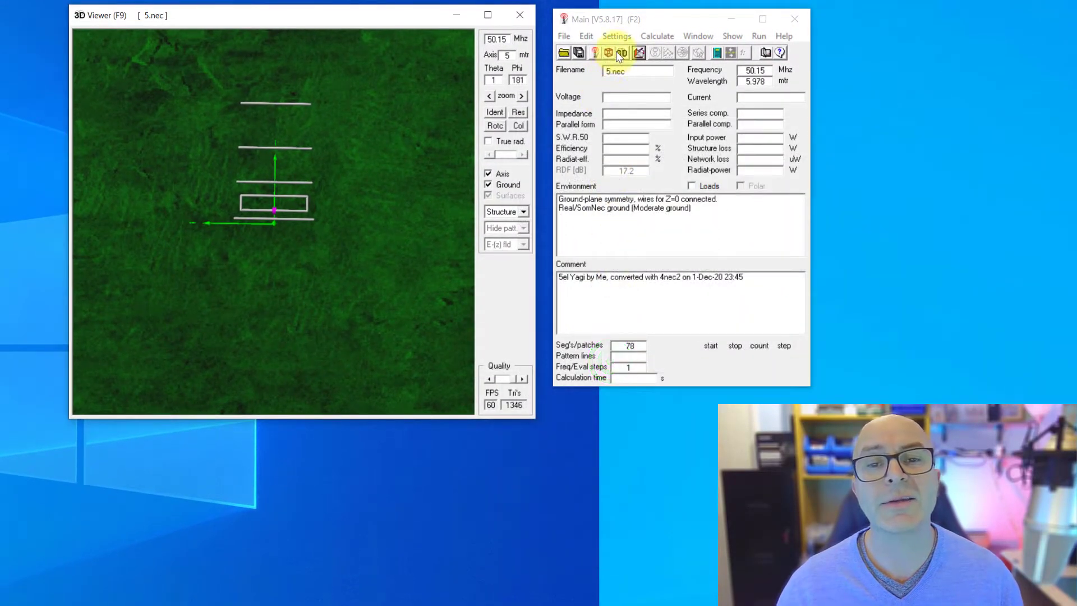
click(616, 36)
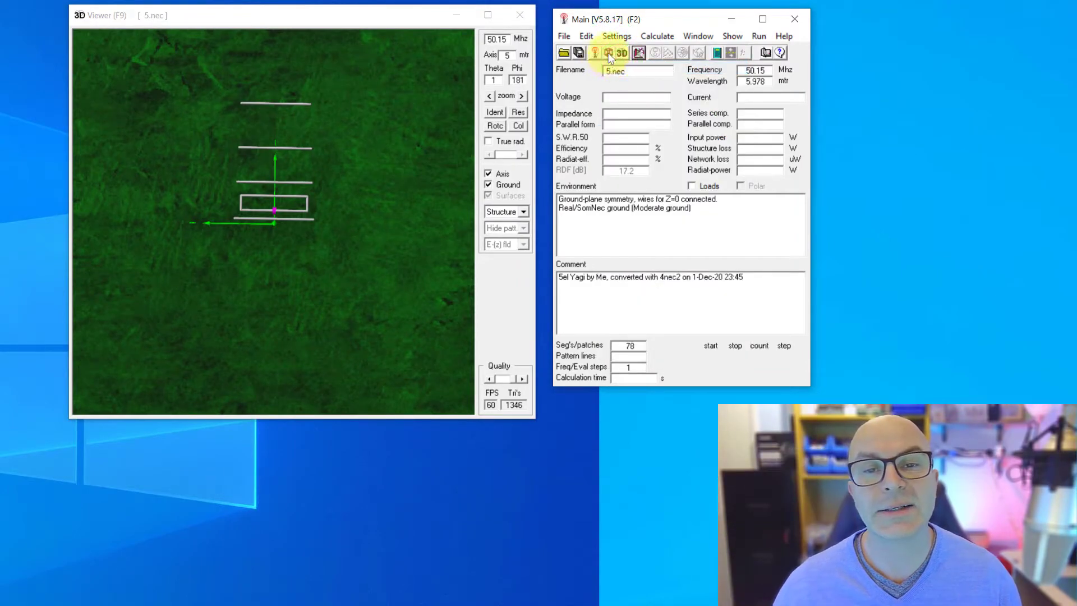
click(638, 52)
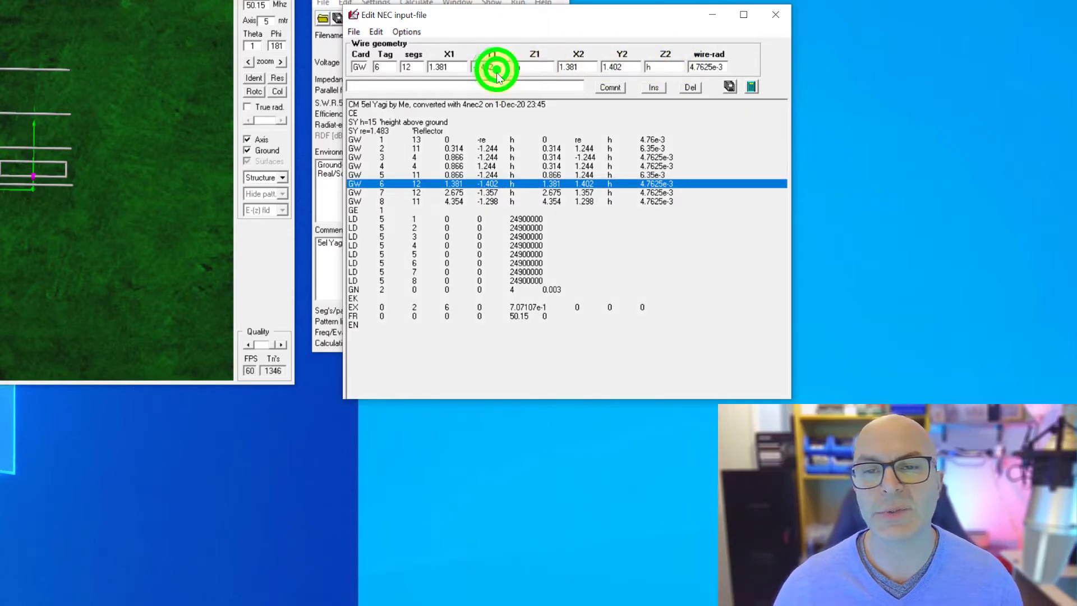
Step: Set wire 6's Y endpoints to ±1.420 on the GW 6 line and commit
click(492, 66)
text(-)
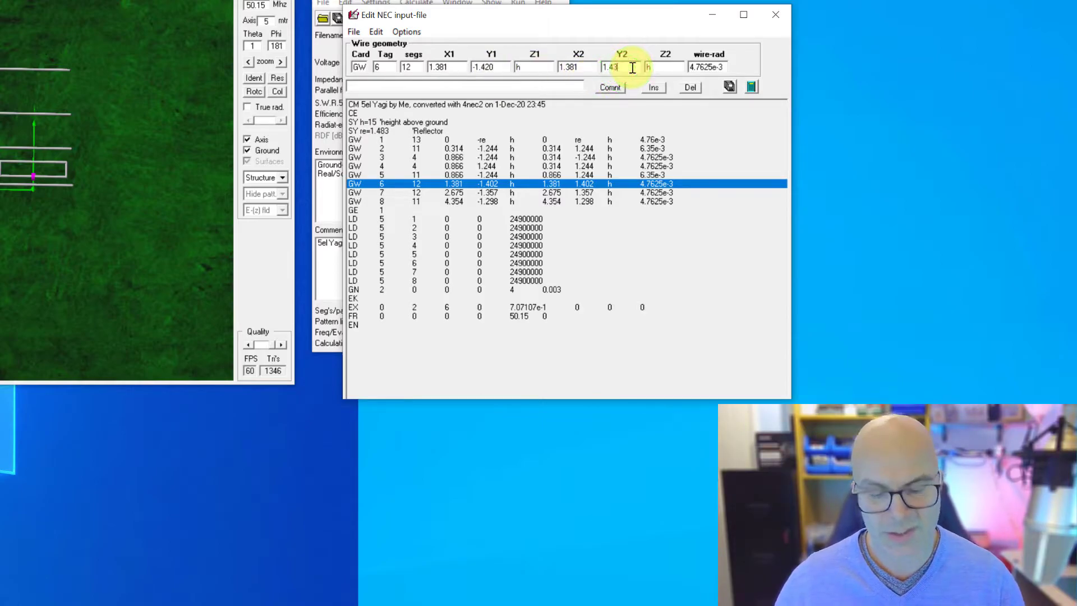
text(1.420)
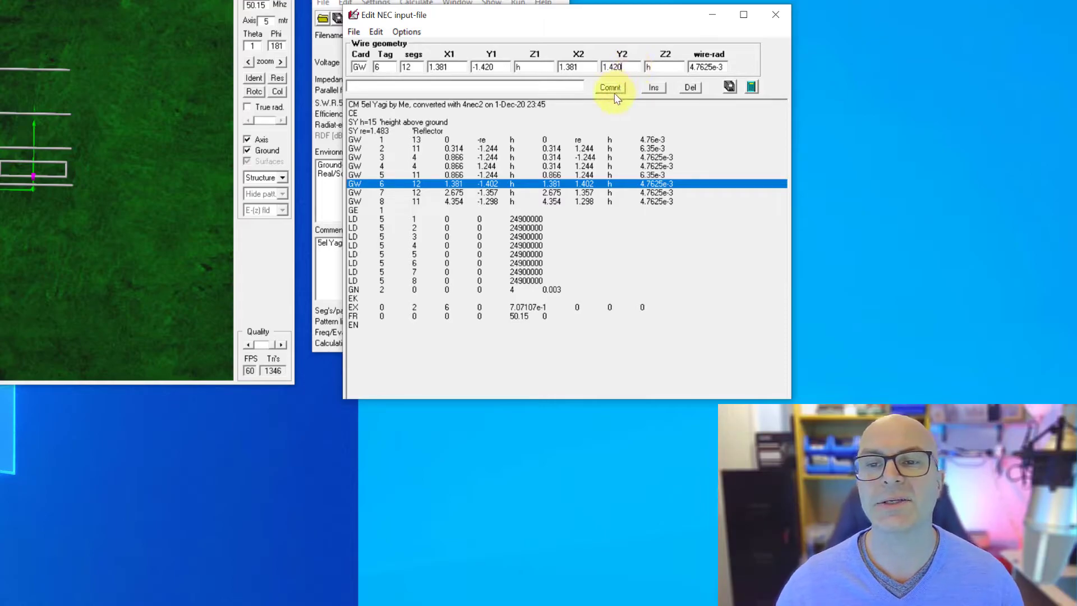
click(610, 87)
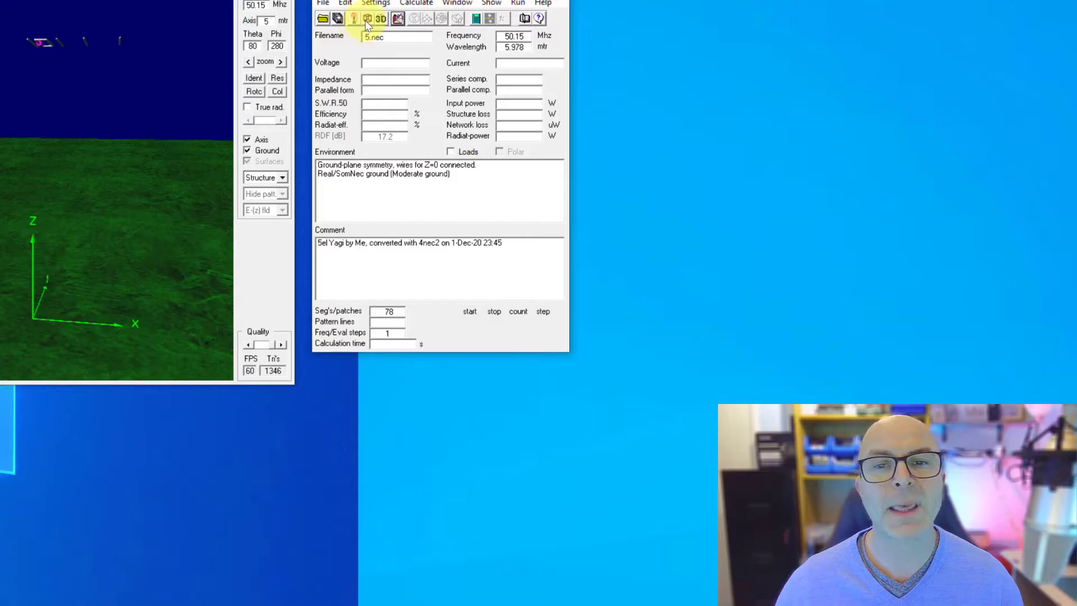
Step: Show the 5.nec Yagi wires in the geometry editor's XY top view
click(375, 2)
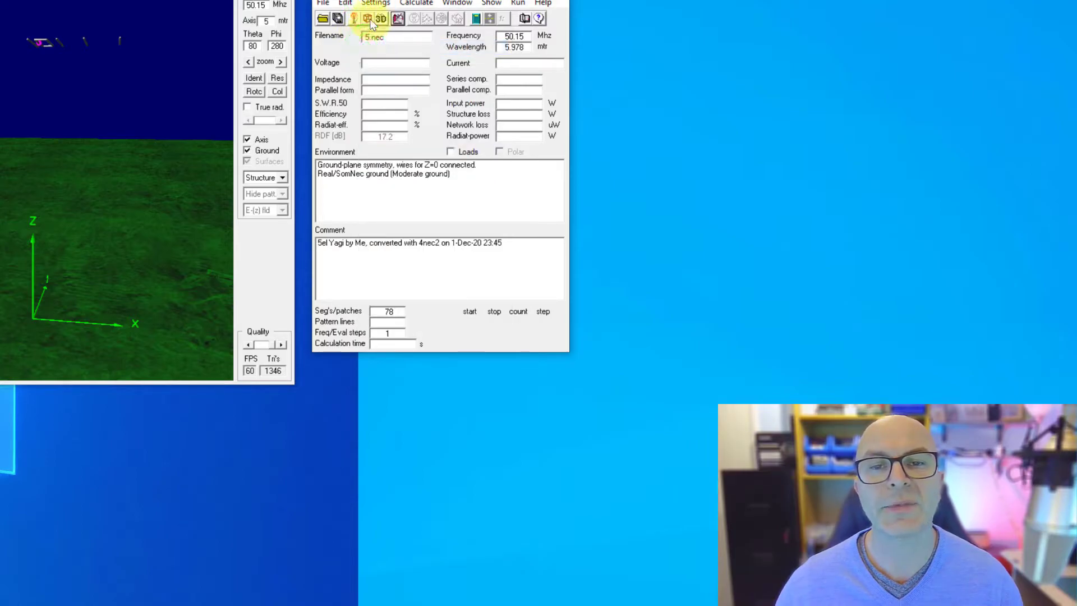
click(372, 19)
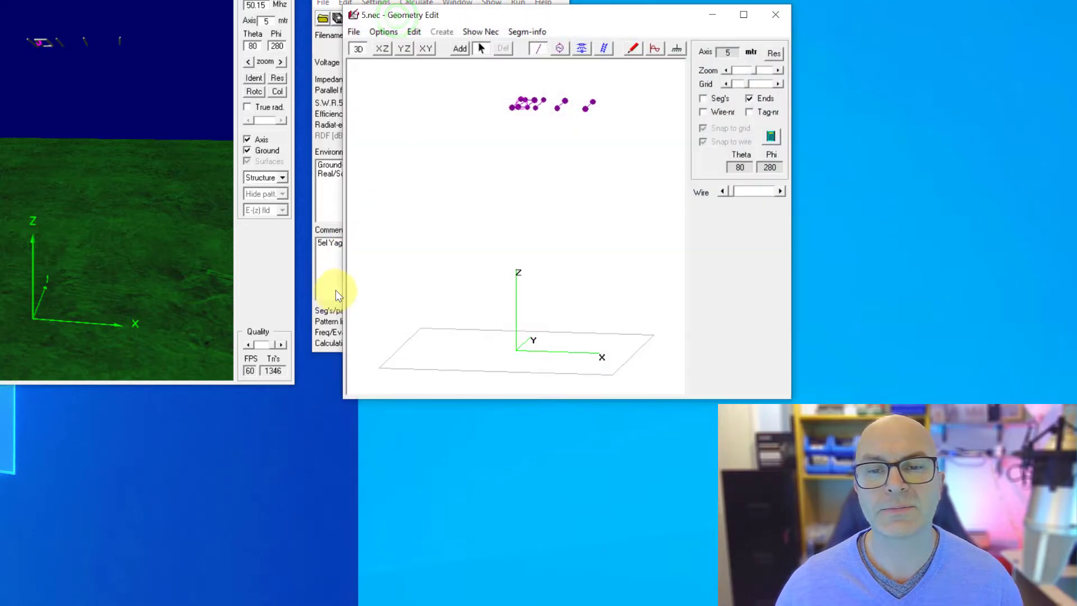
mouse_move(515, 206)
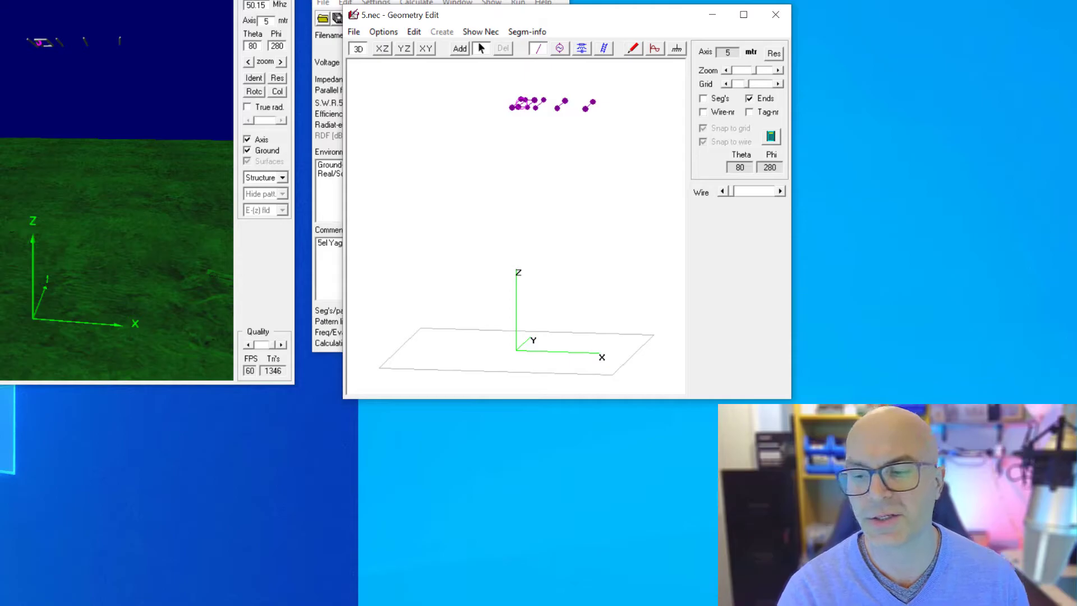
mouse_move(626, 223)
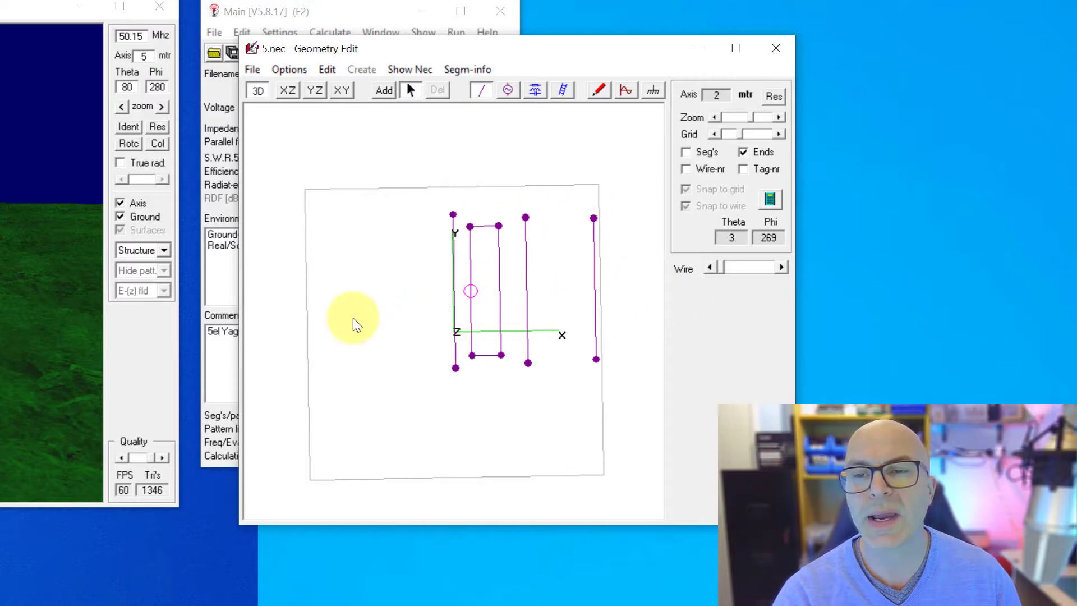
mouse_move(355, 265)
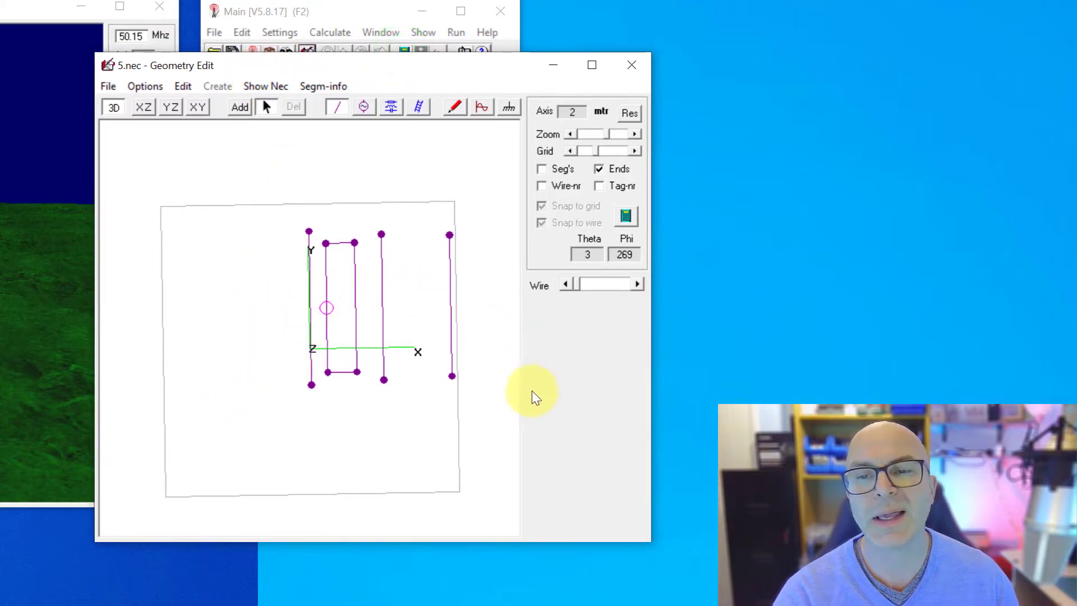
mouse_move(385, 337)
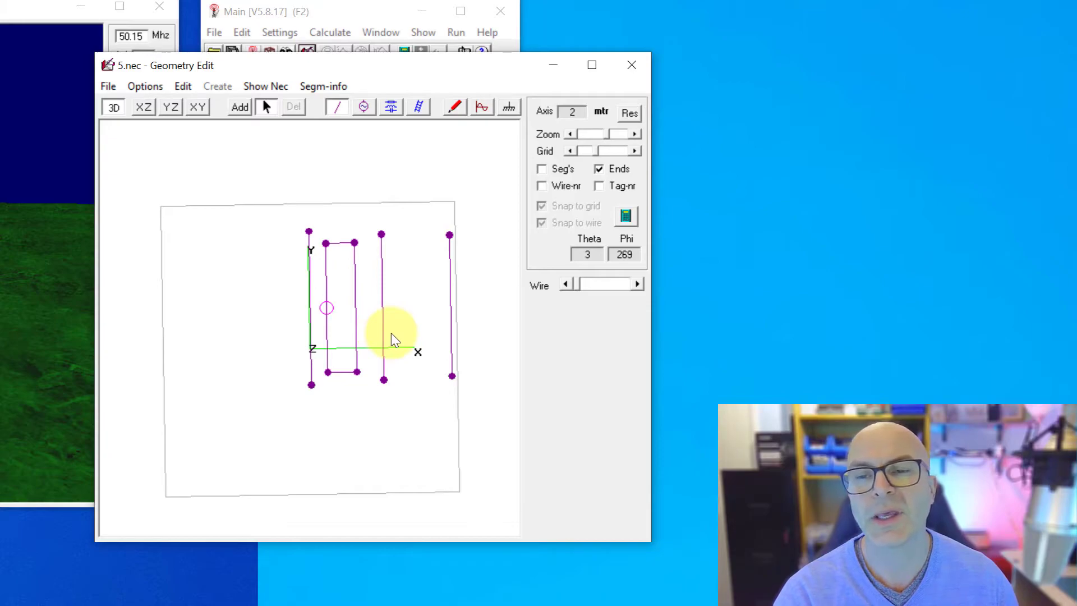
mouse_move(240, 305)
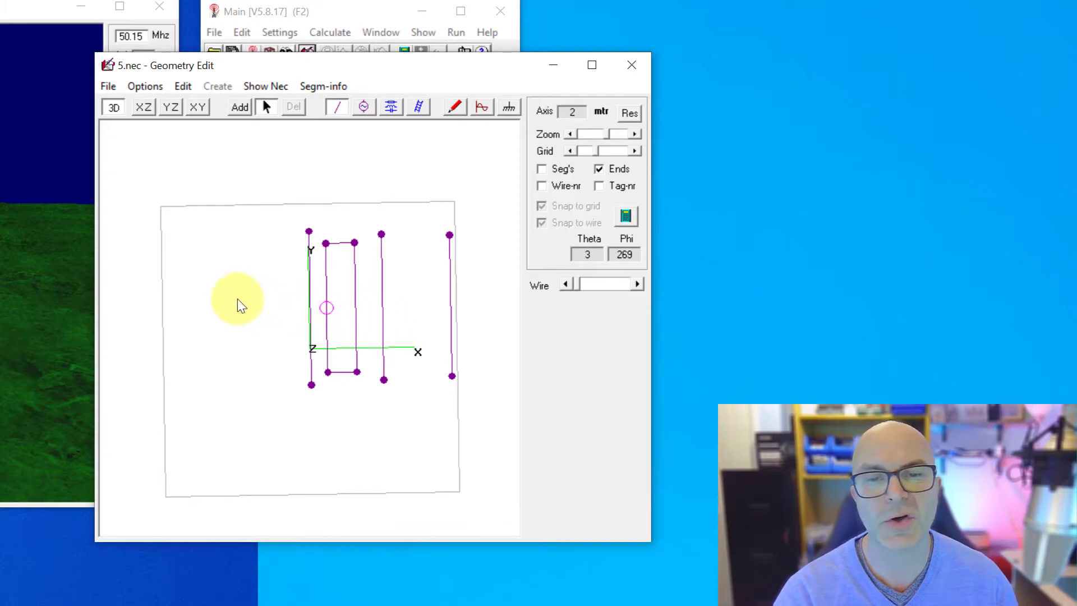
mouse_move(152, 269)
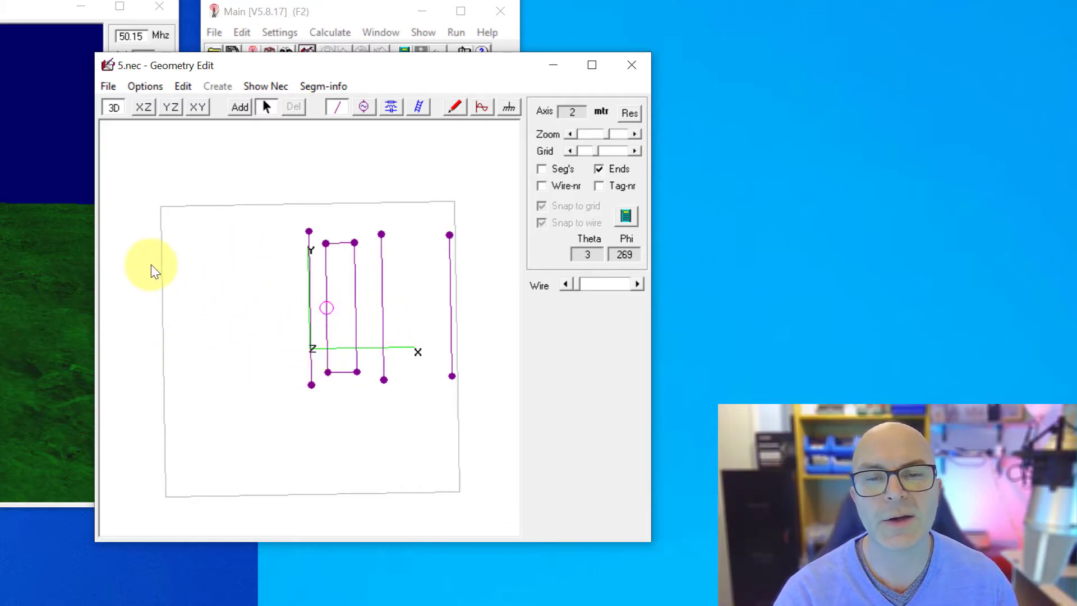
mouse_move(316, 185)
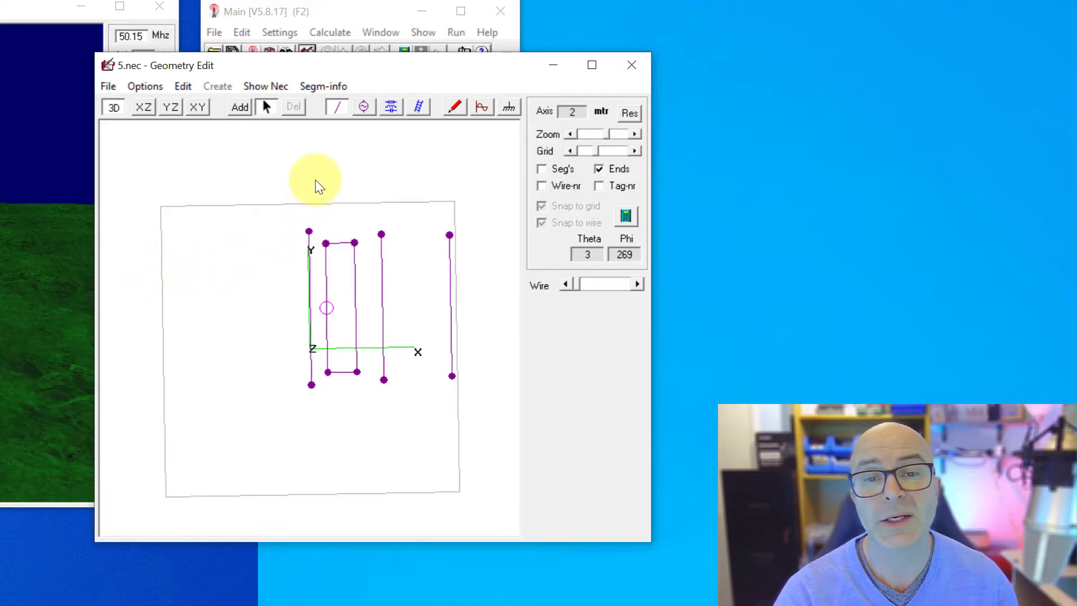
mouse_move(345, 422)
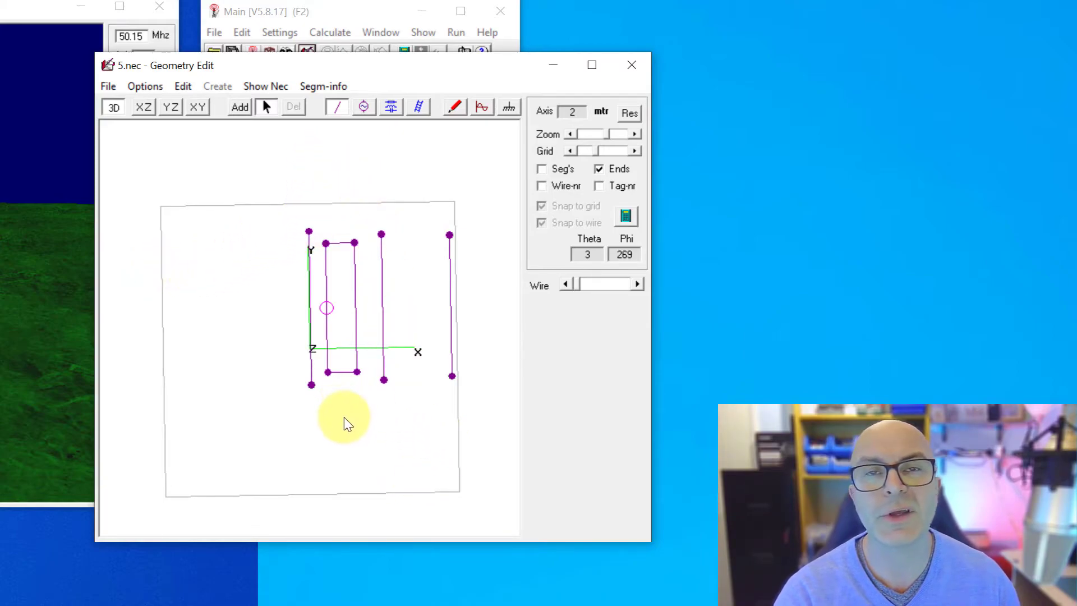
mouse_move(498, 288)
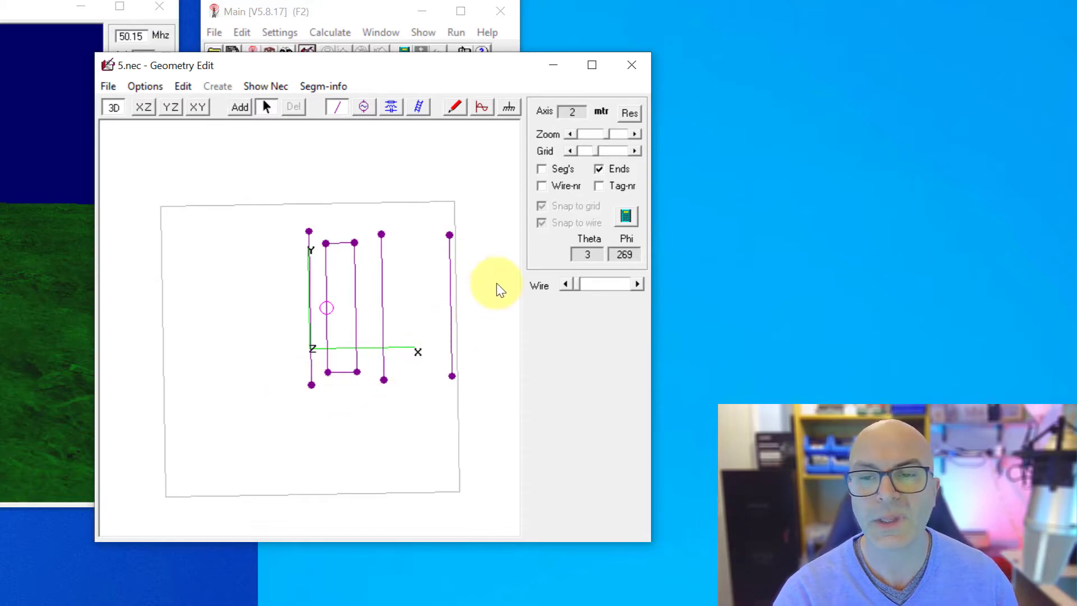
mouse_move(398, 296)
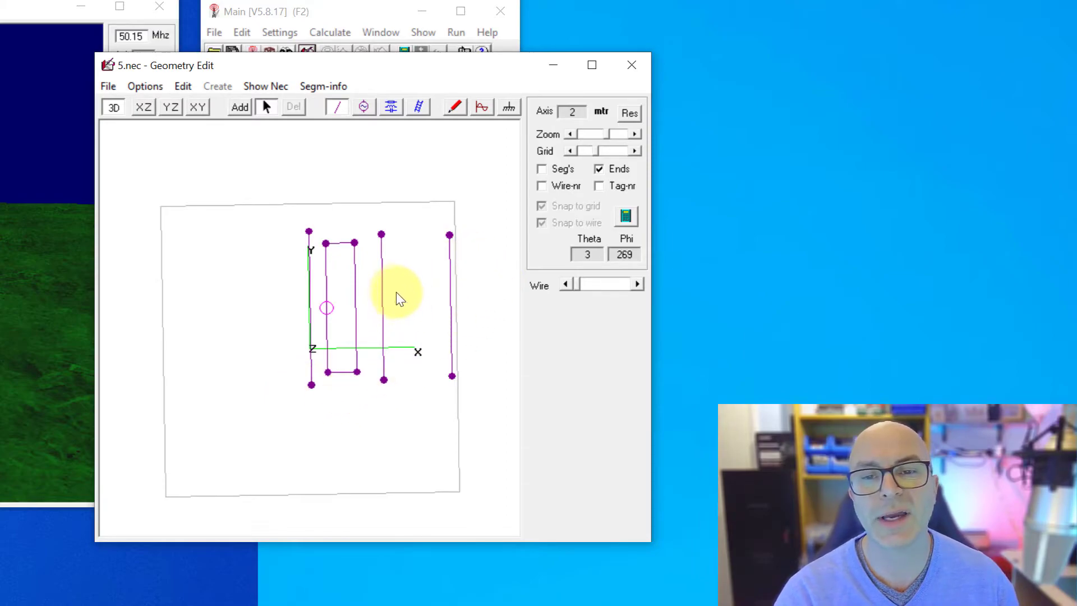
mouse_move(450, 302)
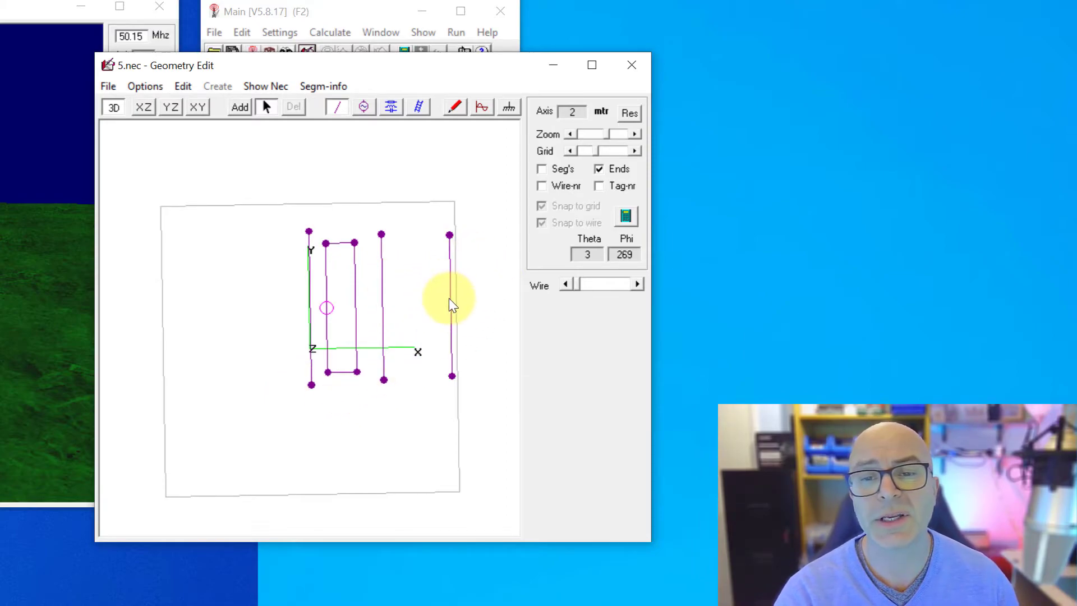
Step: Give wire 7 Y ends ±1.357, drag wire 8's end to 2.675, 1.357 and zoom back in
click(451, 306)
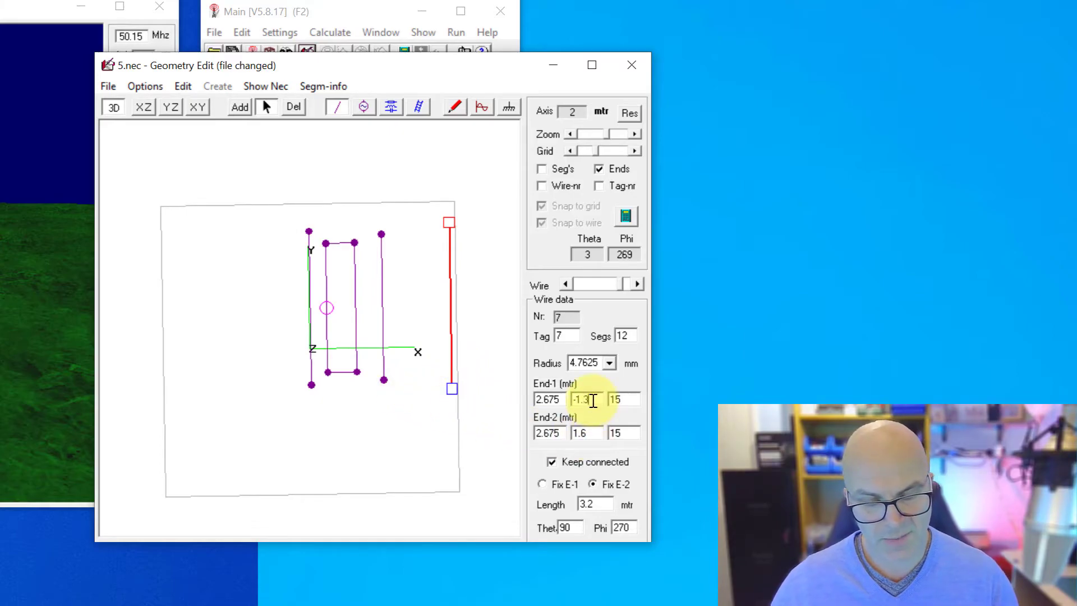
click(586, 433)
text(1.357)
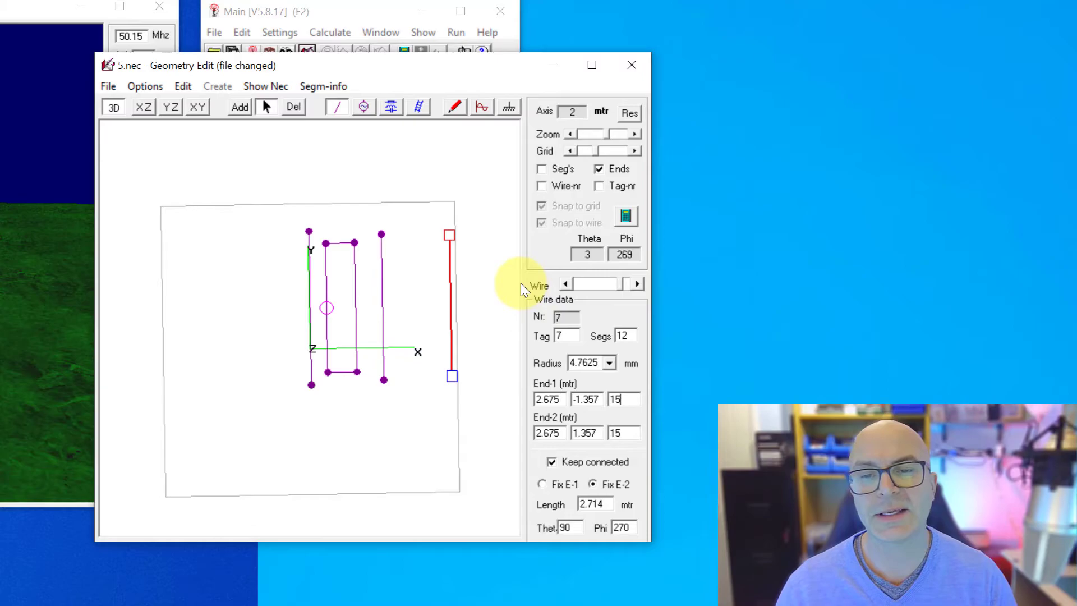
mouse_move(450, 375)
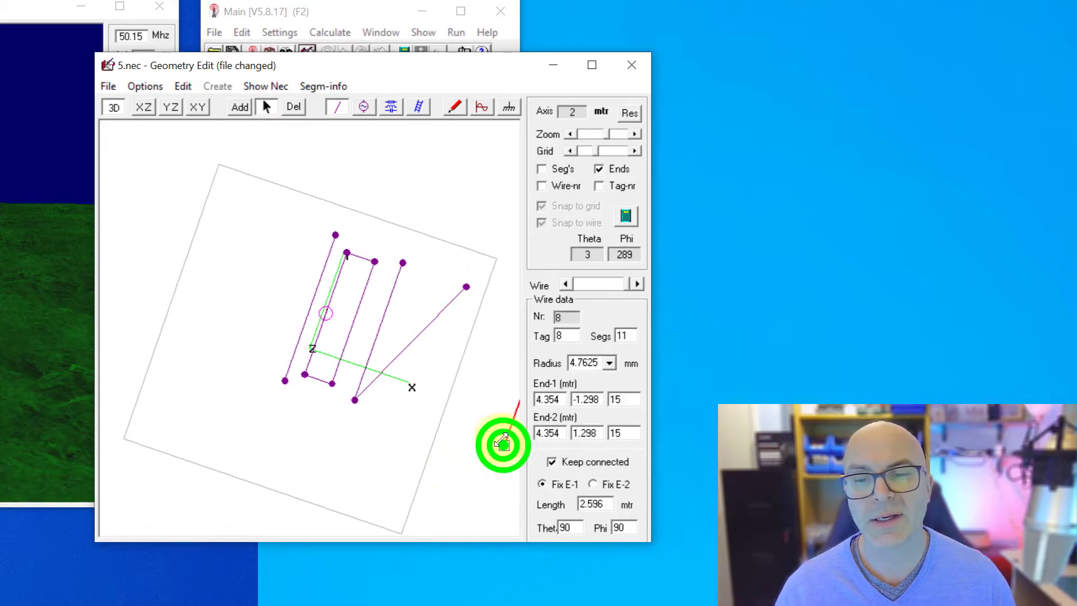
click(589, 484)
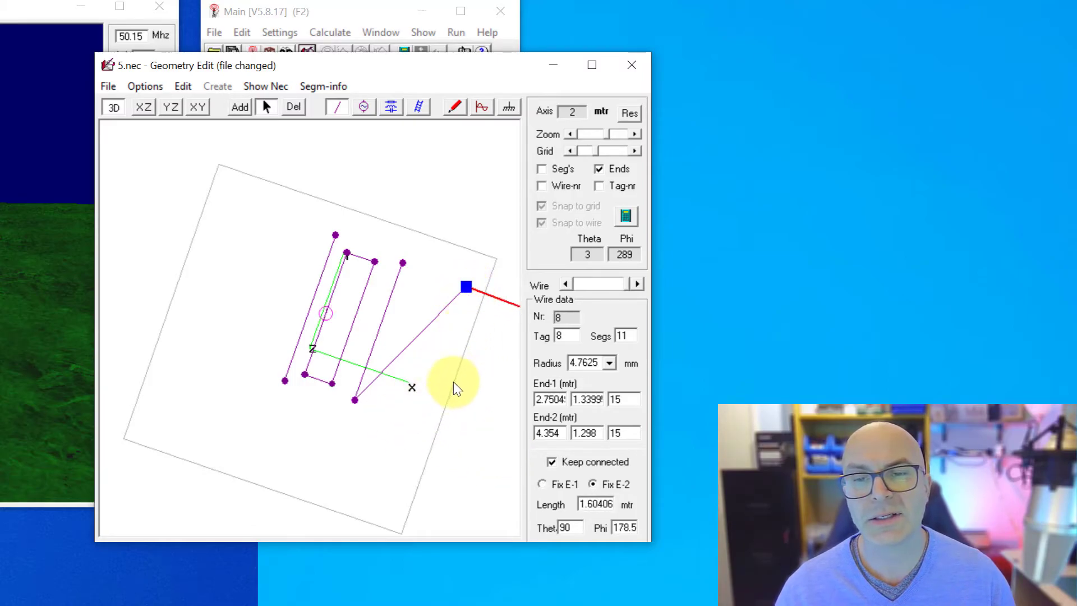
mouse_move(557, 136)
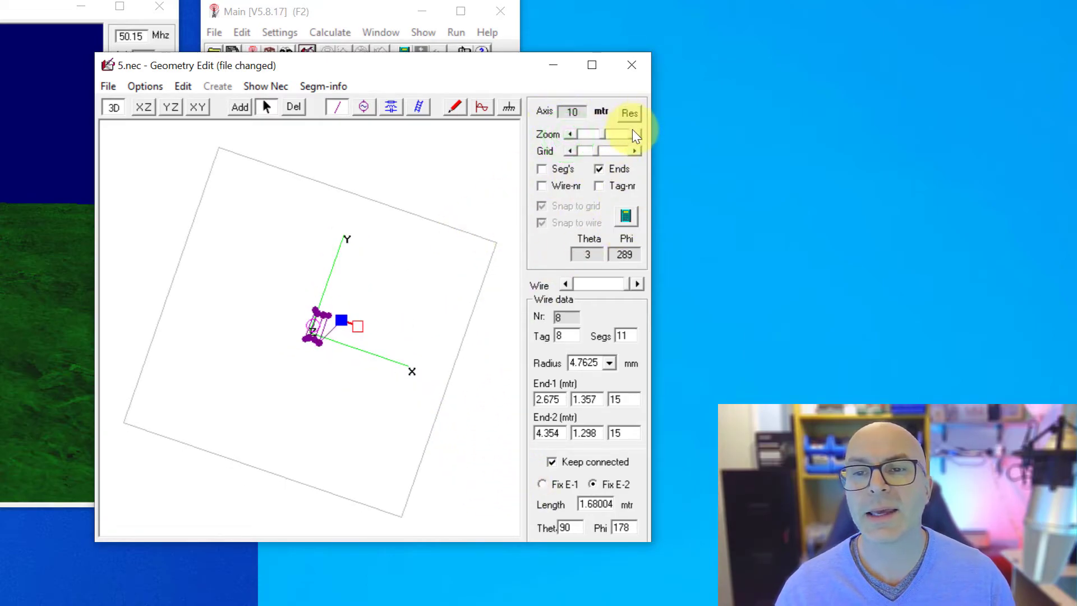
click(573, 133)
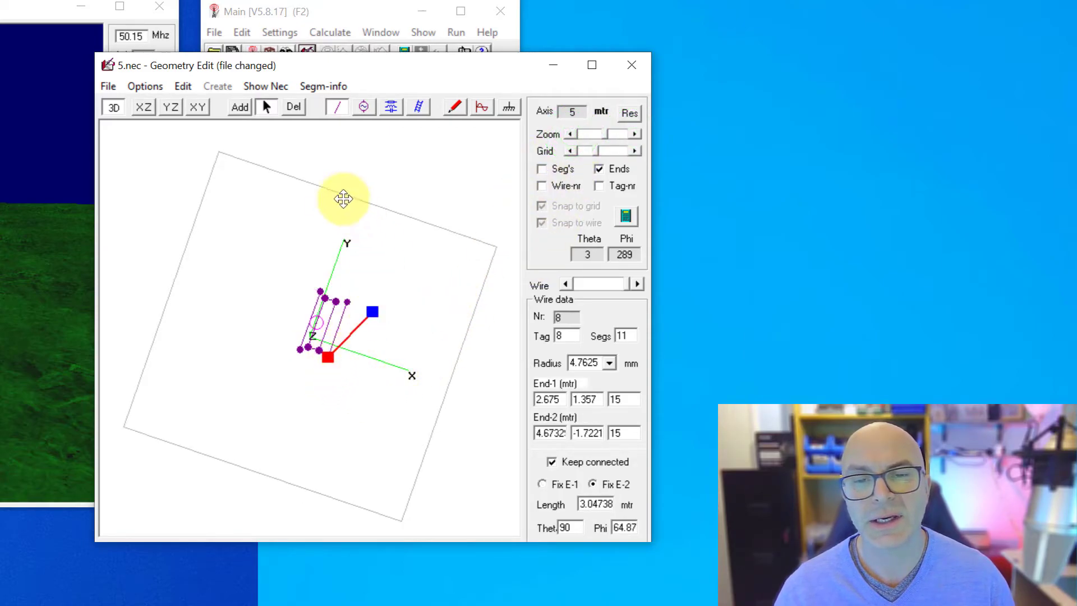
mouse_move(412, 258)
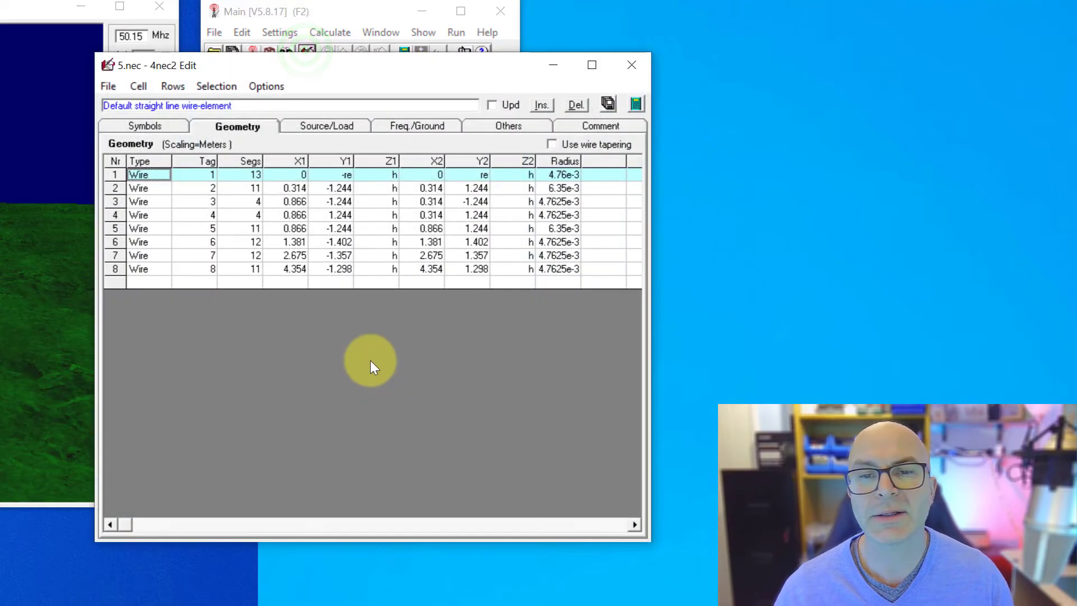
mouse_move(323, 72)
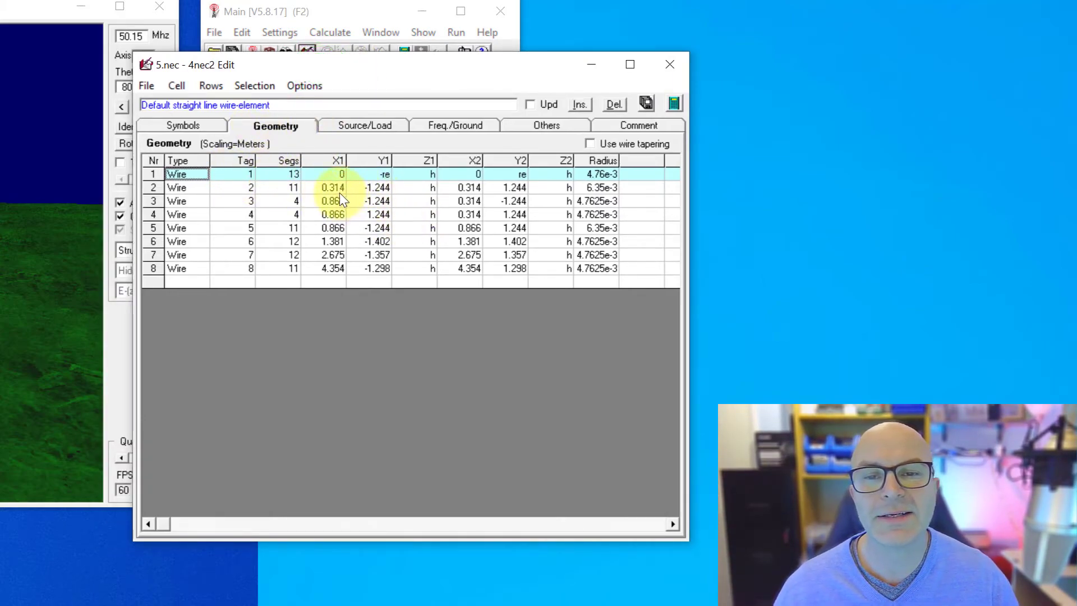
click(333, 187)
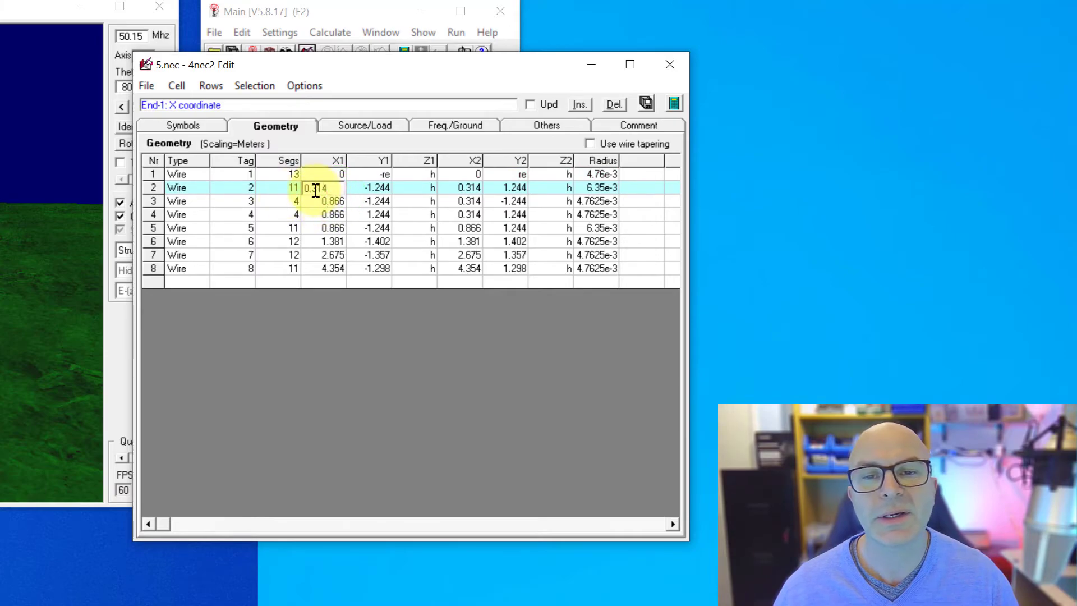
click(327, 215)
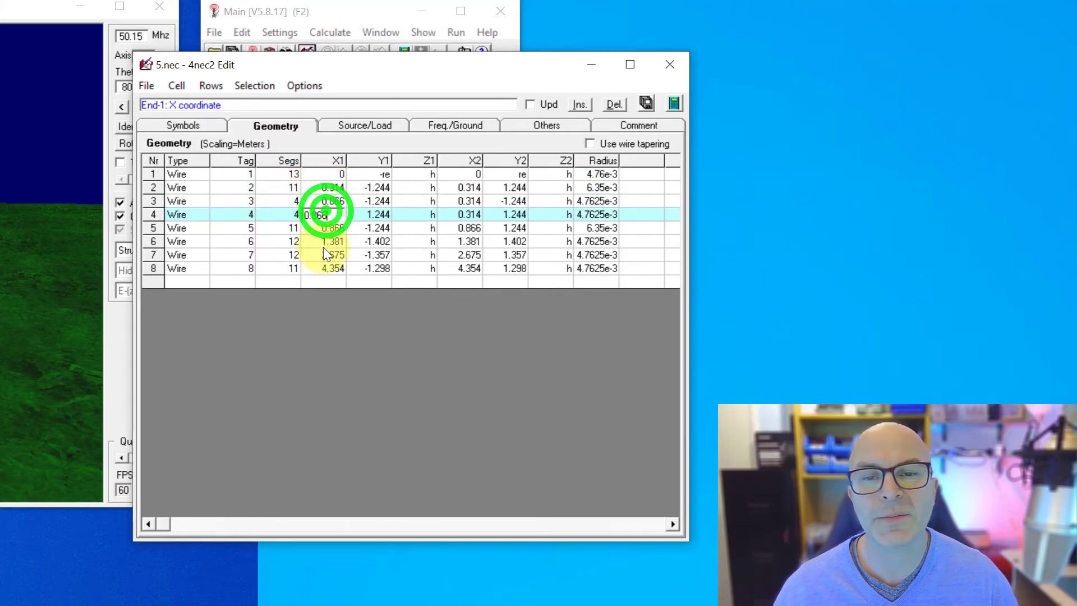
click(332, 269)
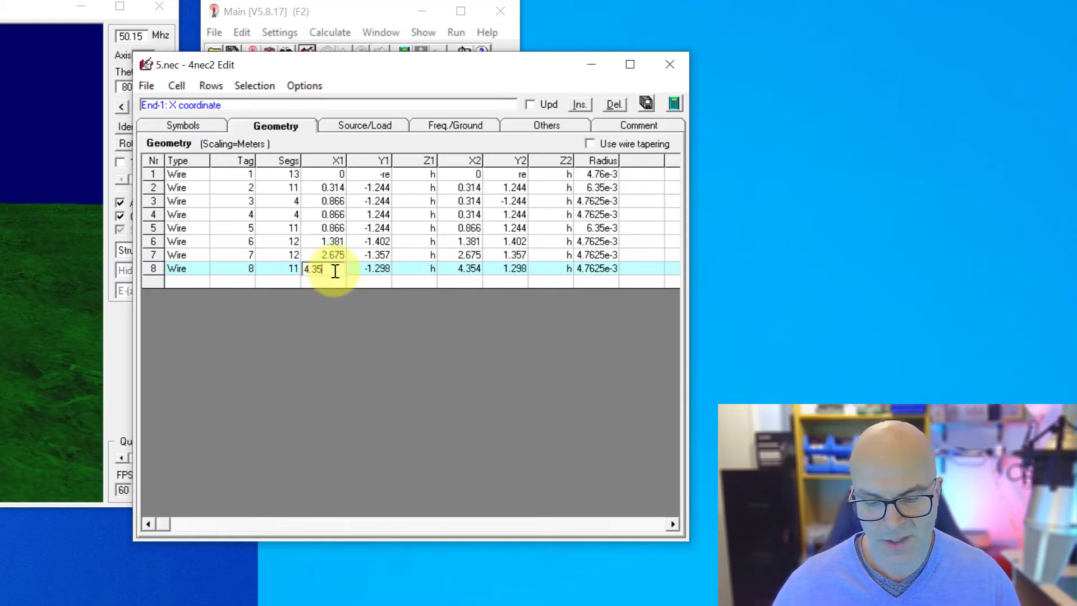
click(469, 268)
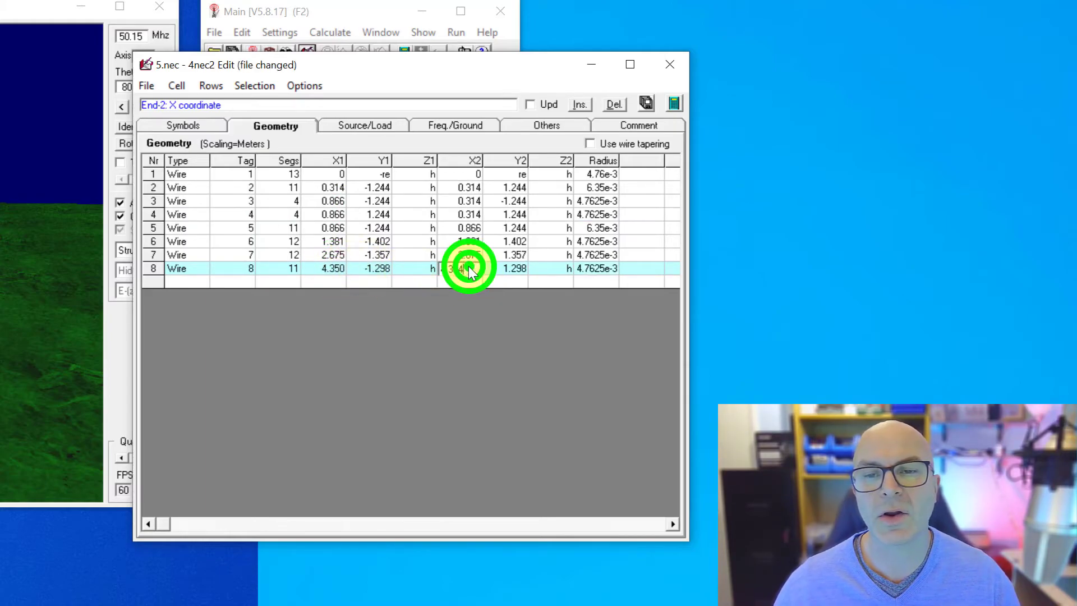
click(469, 268)
text(4.350)
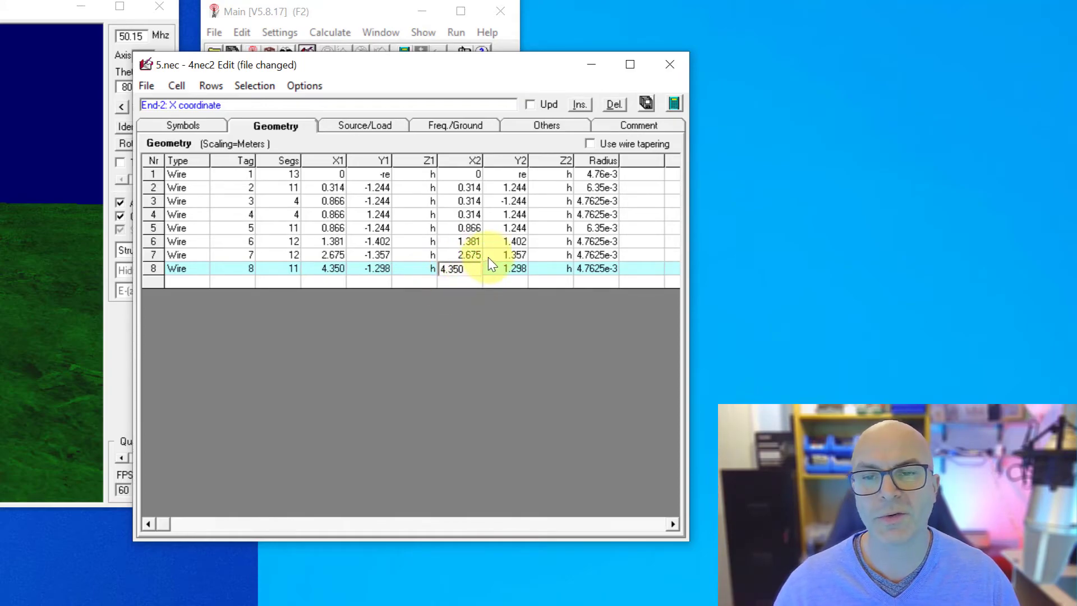
click(498, 255)
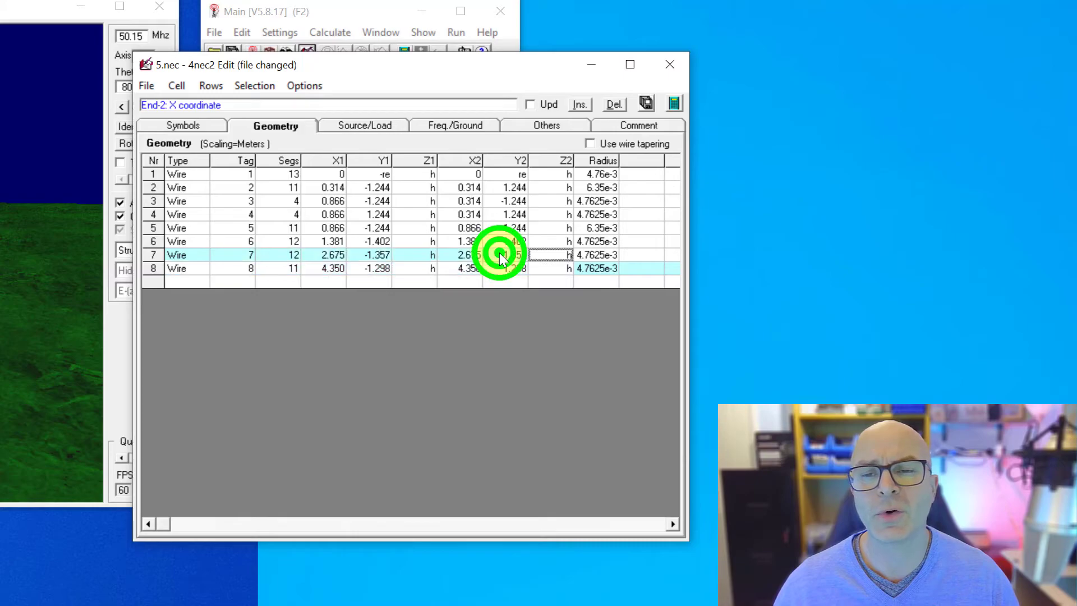
click(330, 242)
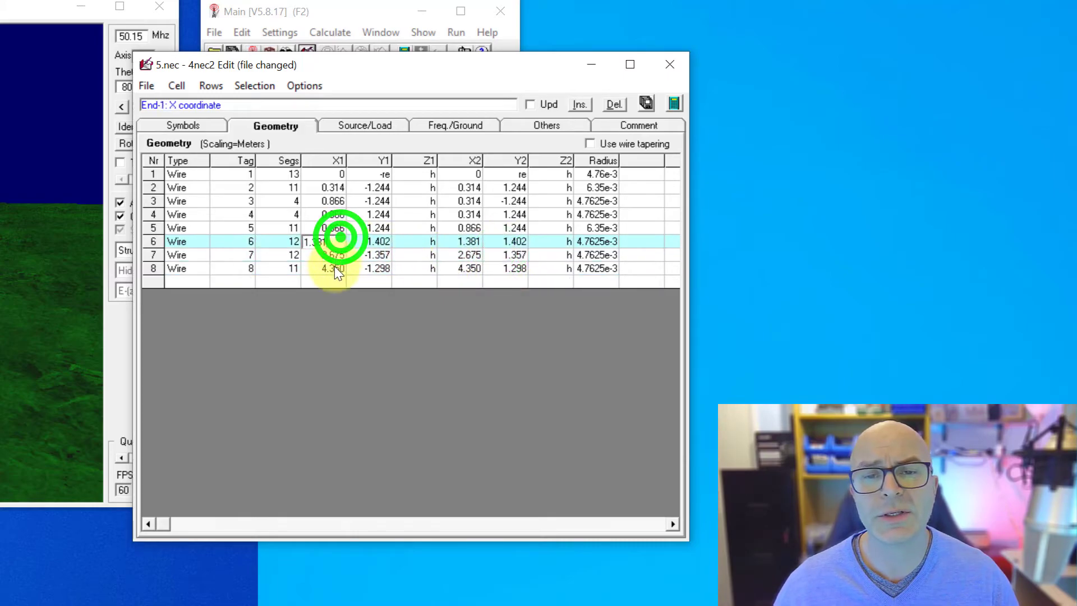
click(316, 268)
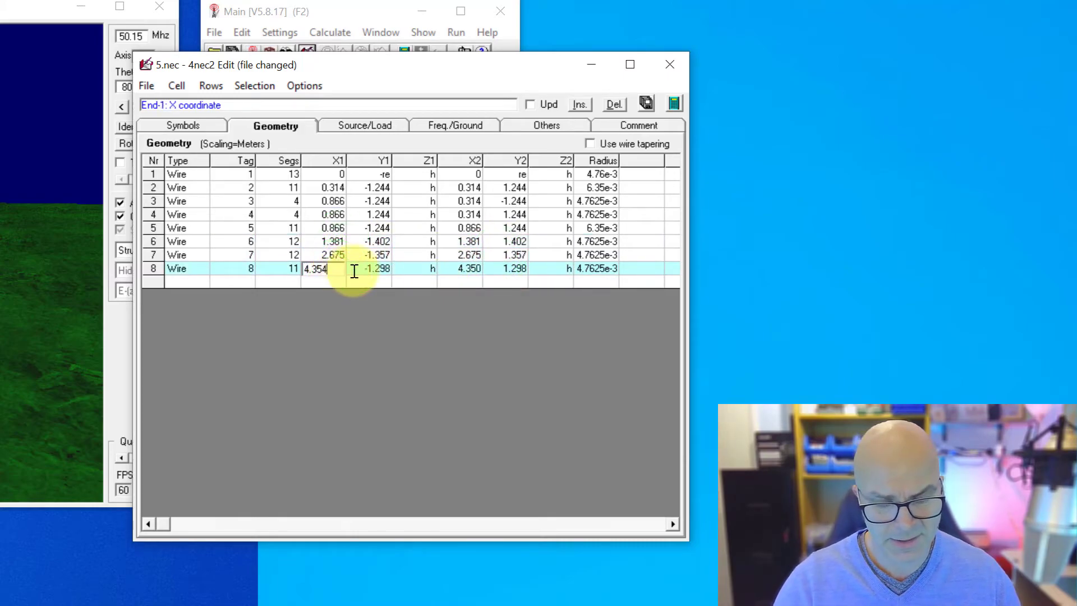
click(469, 268)
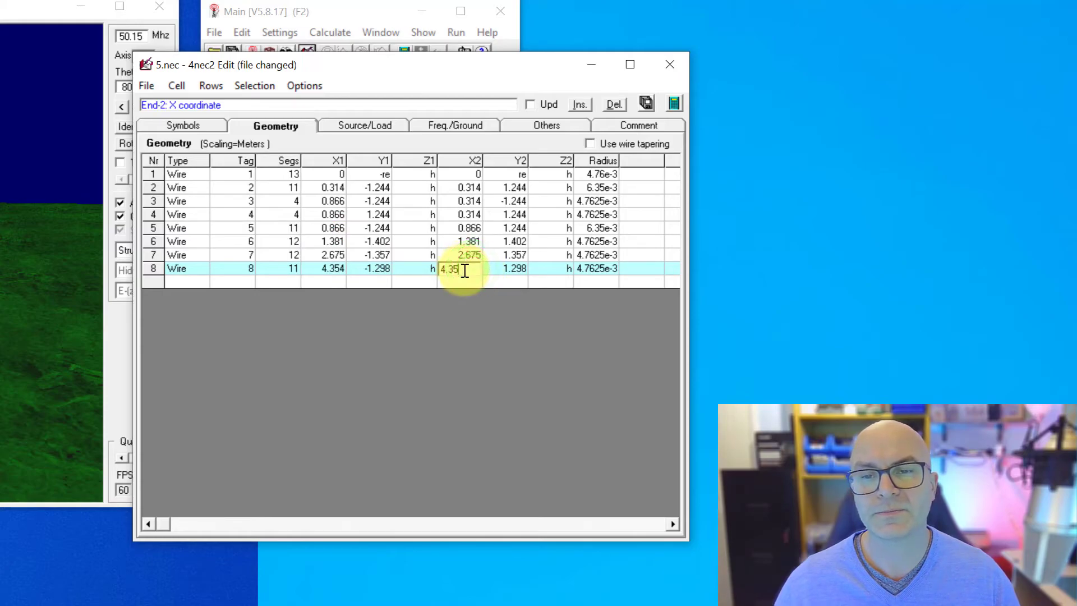
click(456, 241)
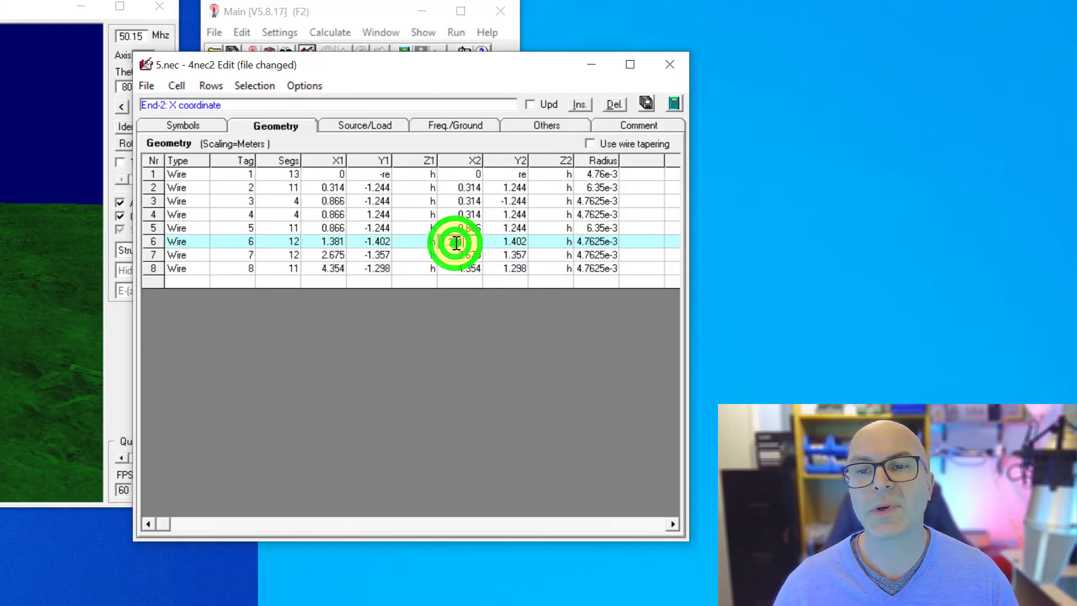
click(457, 241)
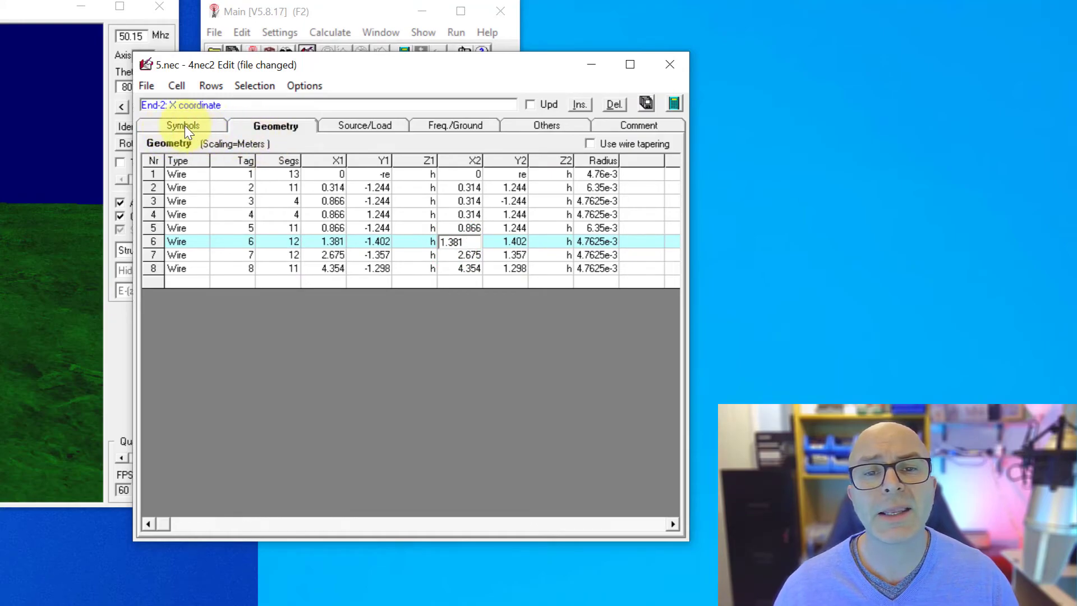
click(183, 124)
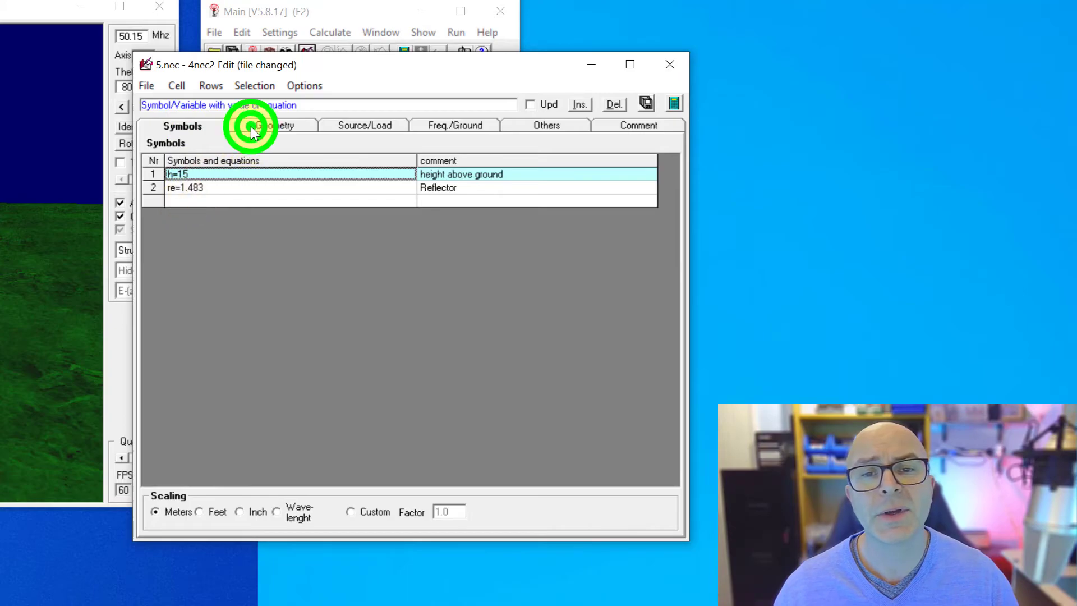
click(276, 125)
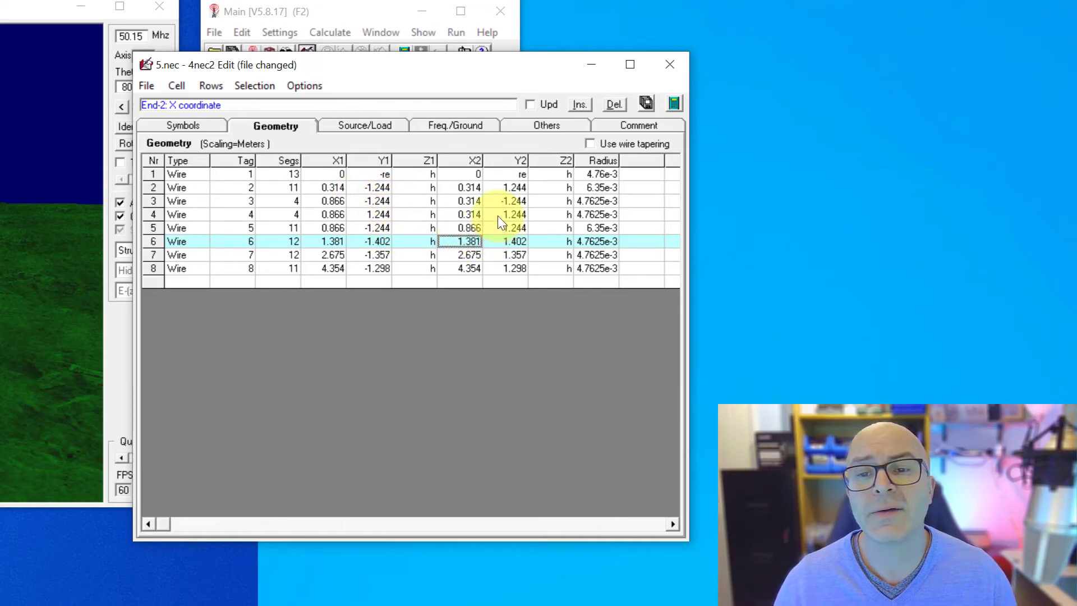
Step: Define a new symbol de=1.244 with the comment 'Driven element'
click(182, 124)
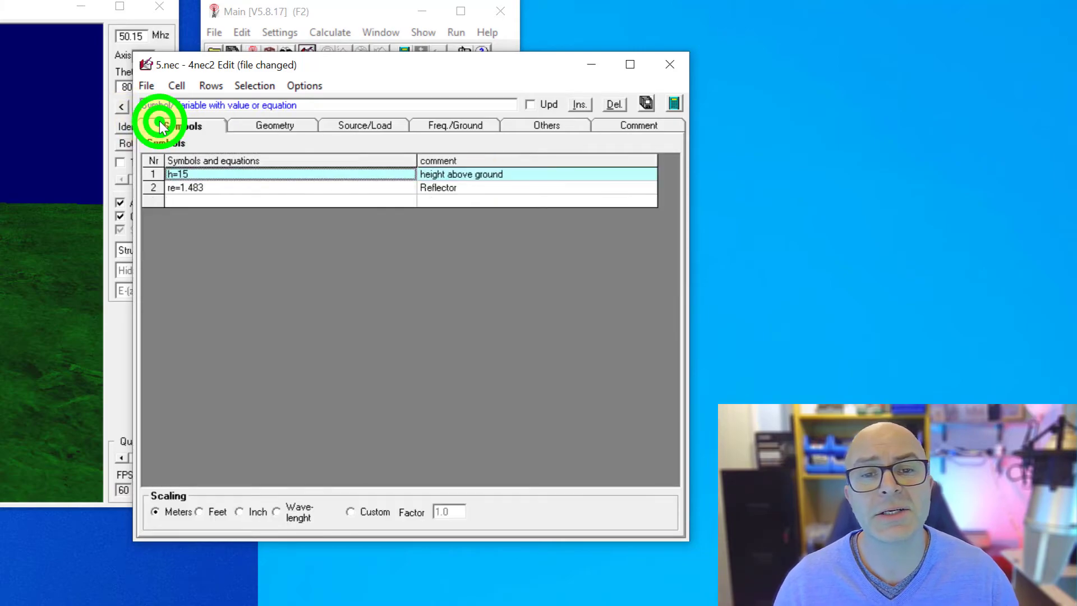
click(614, 105)
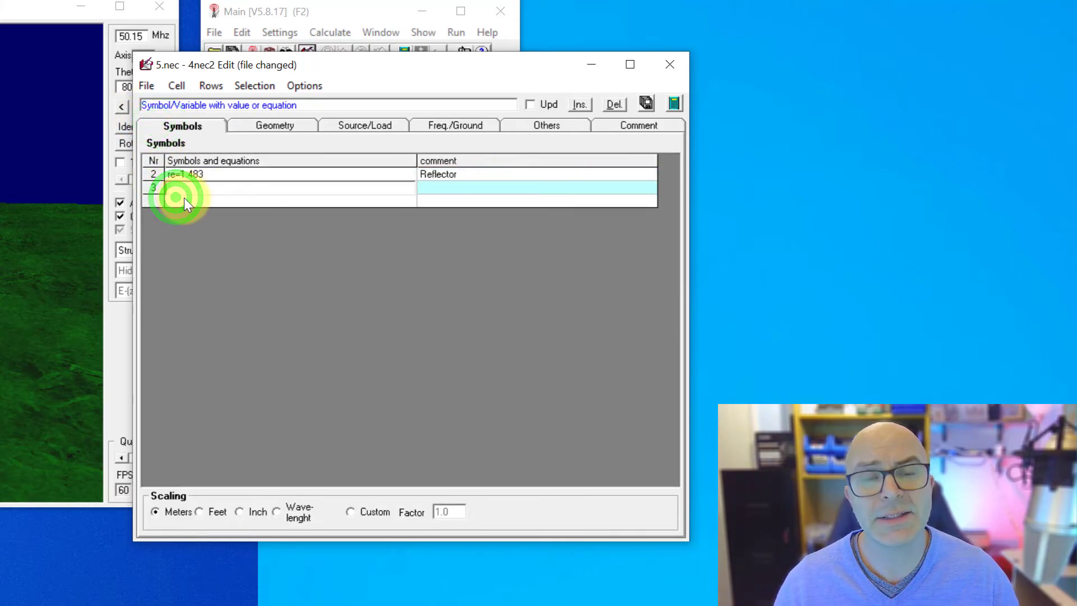
text(de=)
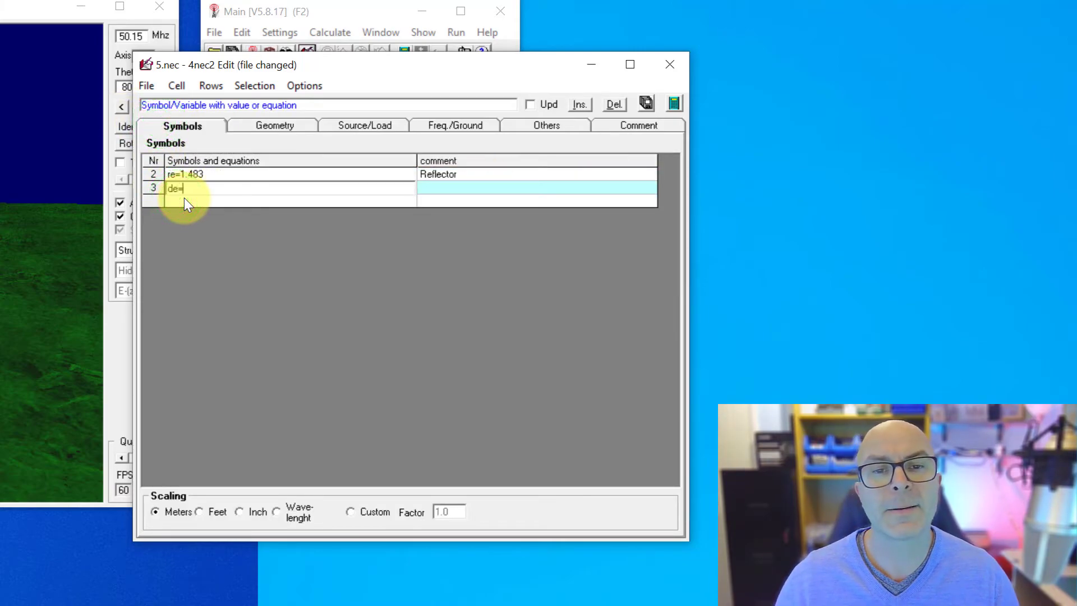
text(1.244)
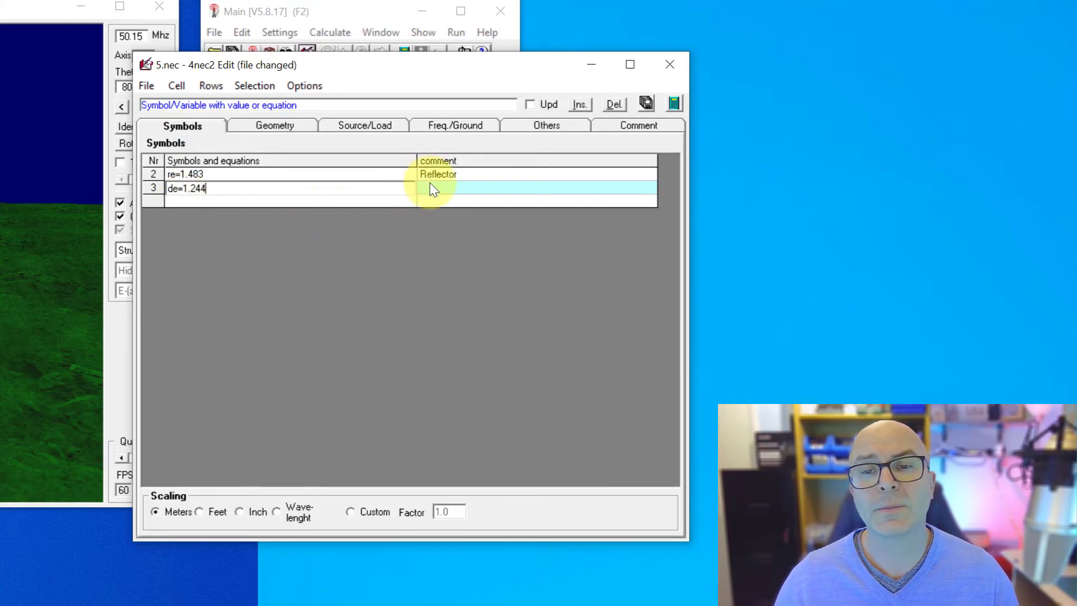
text(Drive)
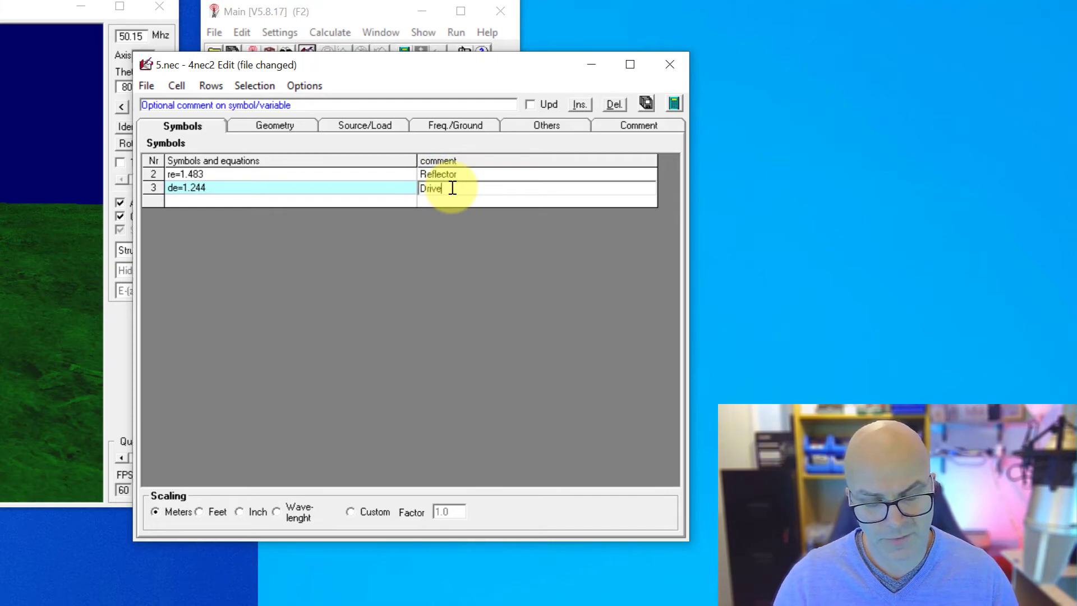
text(n)
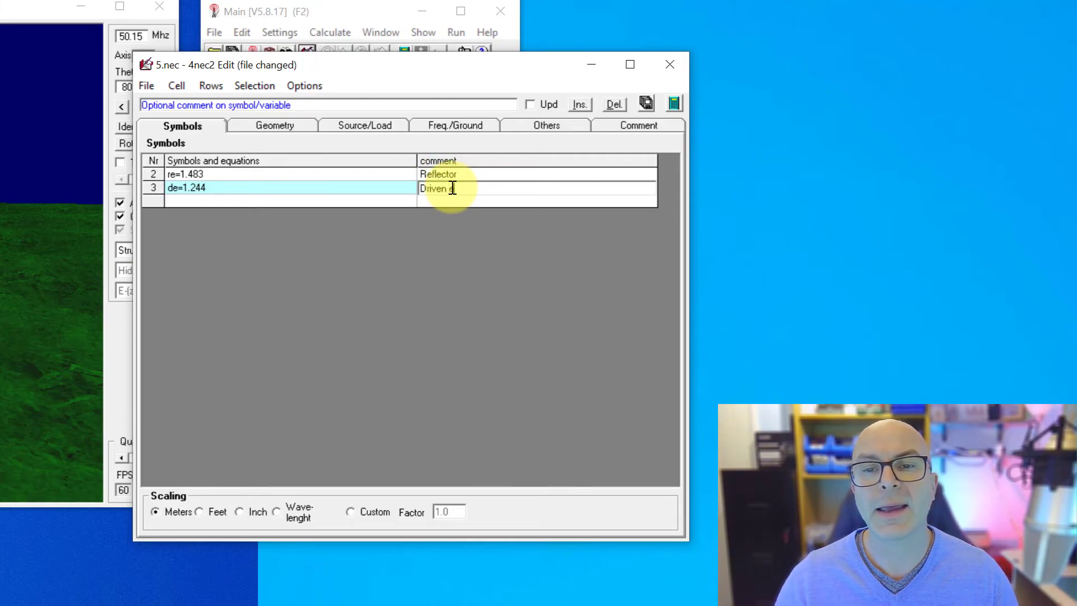
text(element)
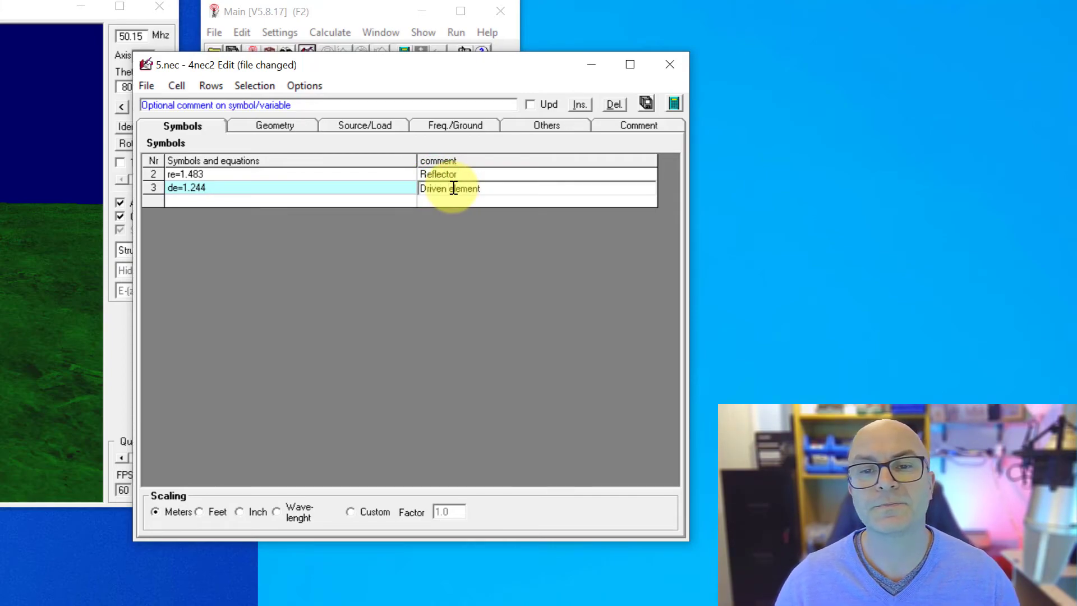
Step: Replace the -1.244 Y1 coordinates of wires 2–5 with -de in the geometry table
click(275, 124)
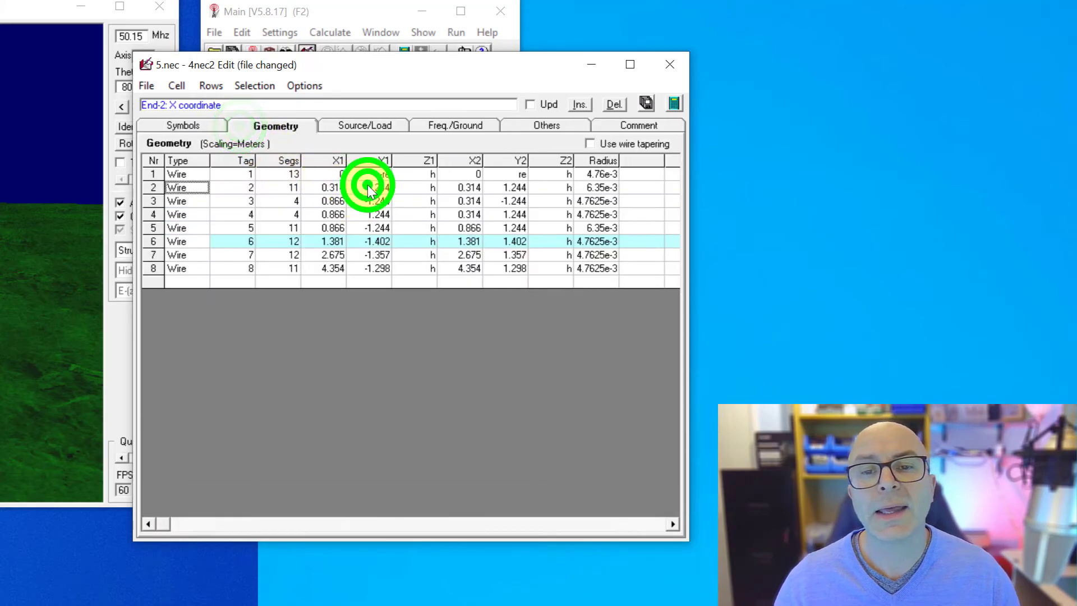
click(376, 188)
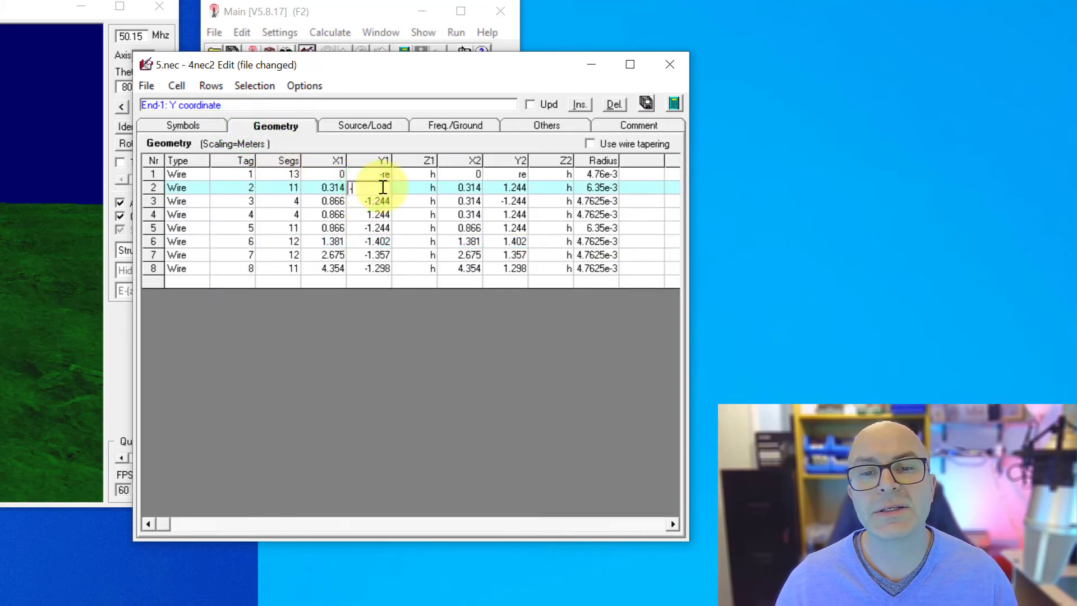
text(-de)
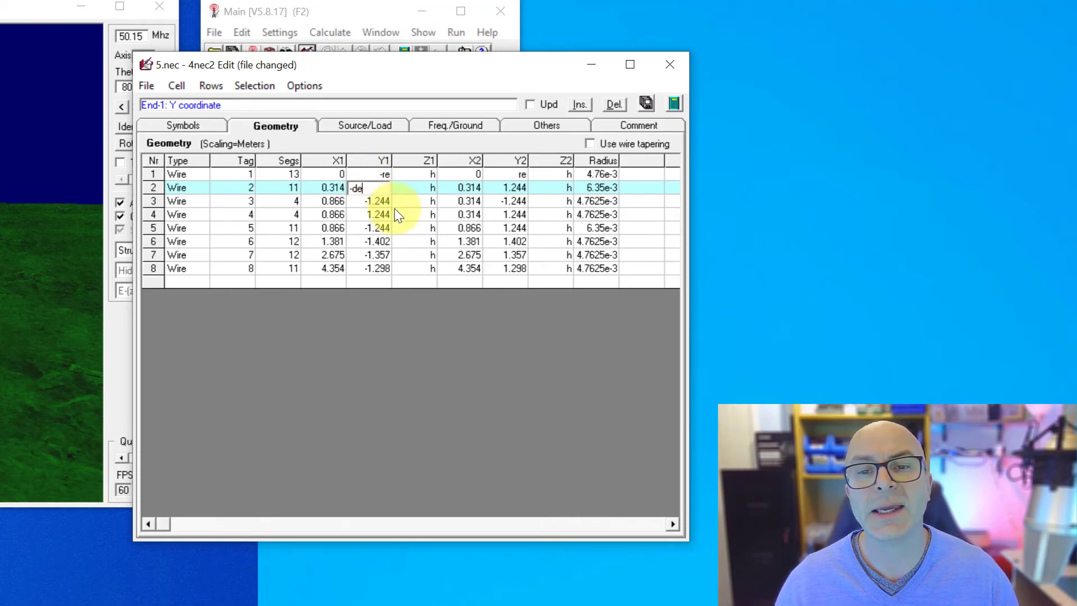
click(381, 201)
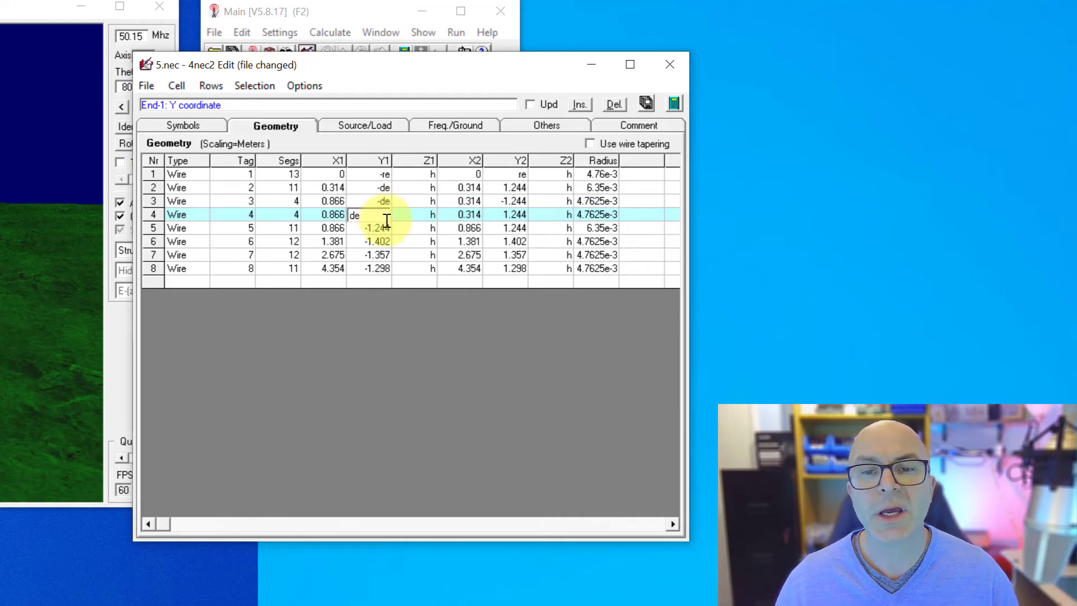
click(377, 228)
text(-de)
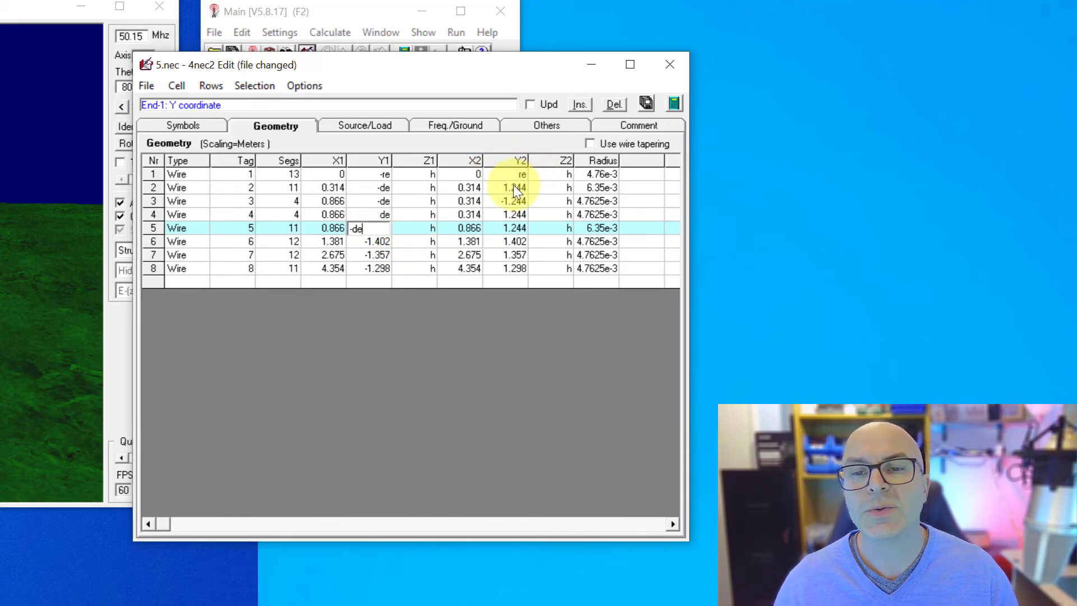
Step: Replace the 1.244 Y2 coordinates of wires 2–5 with de
click(514, 187)
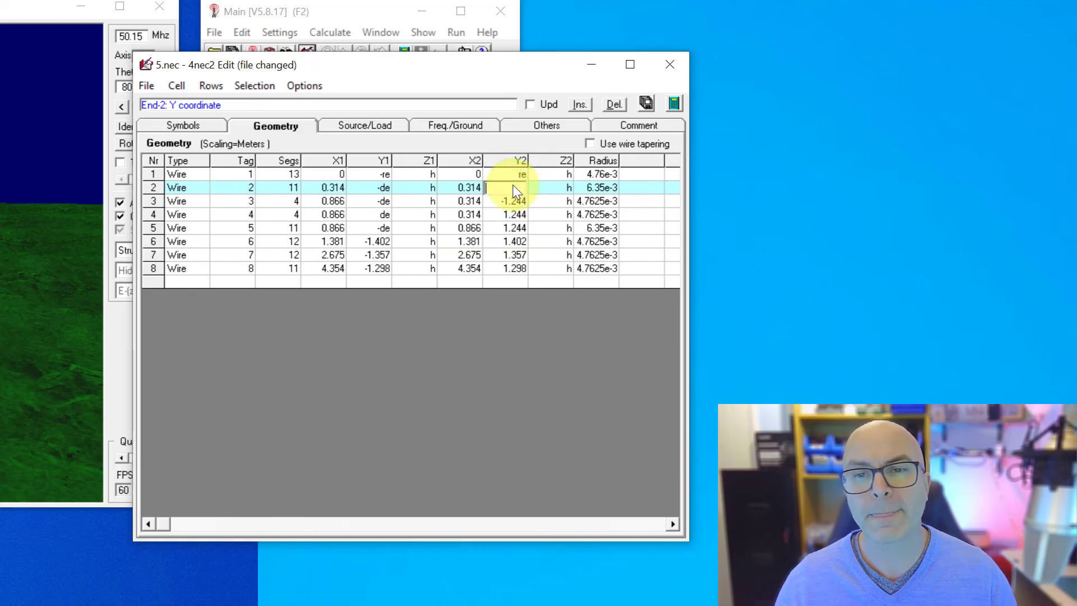
click(518, 201)
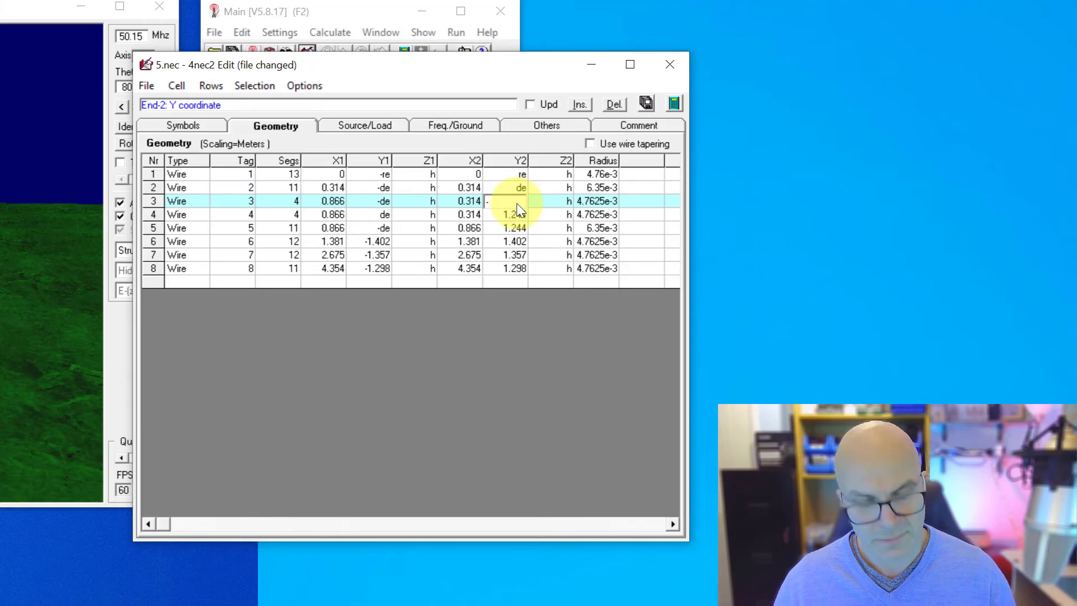
click(511, 215)
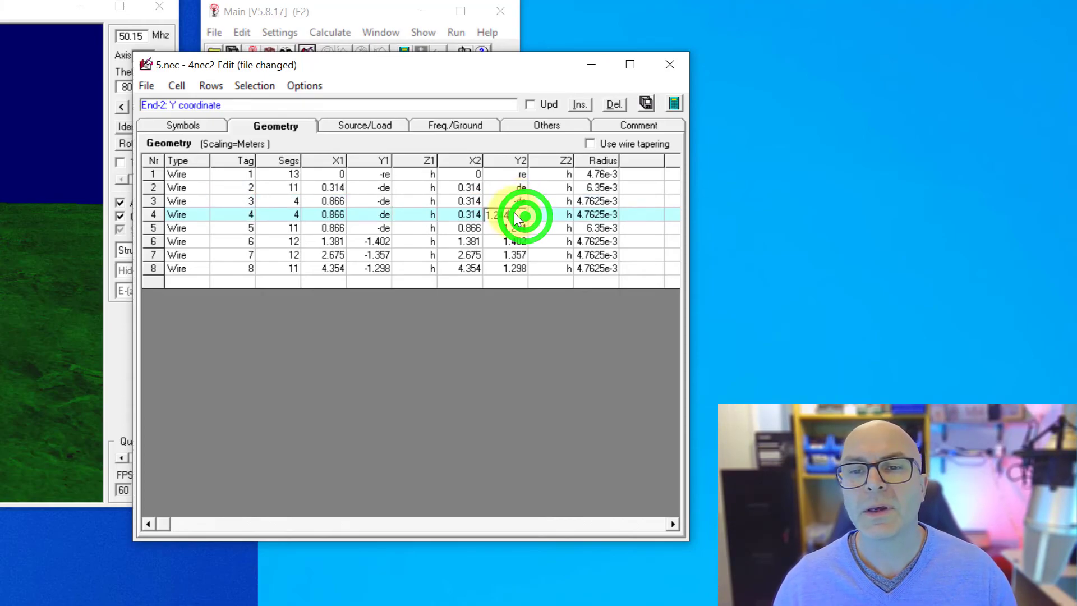
click(511, 214)
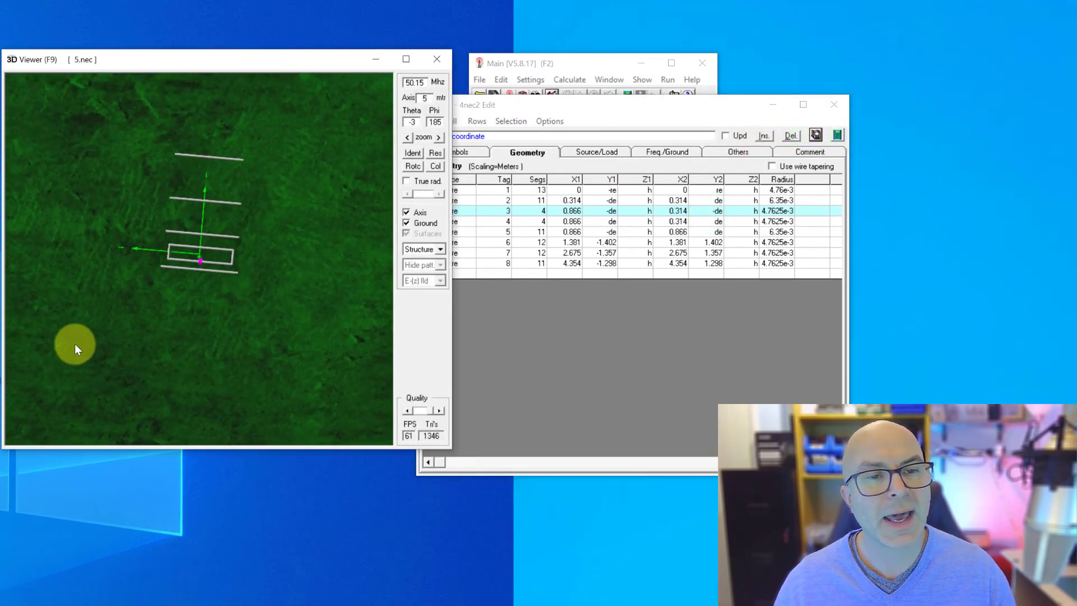
mouse_move(172, 246)
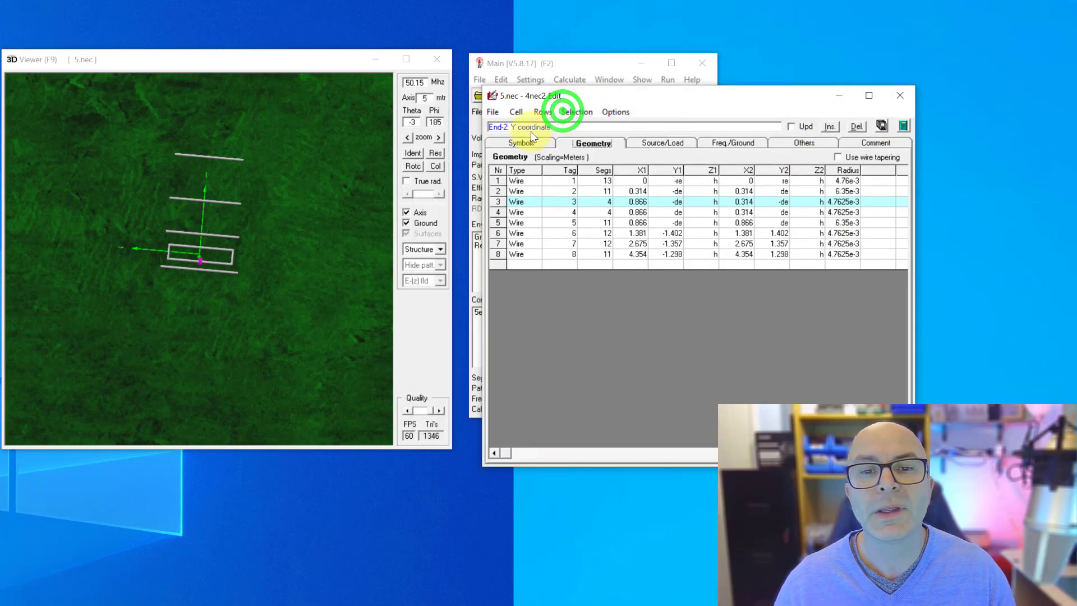
Step: Change symbol de to 1.5, commit it and start a calculation of the edited model
click(520, 143)
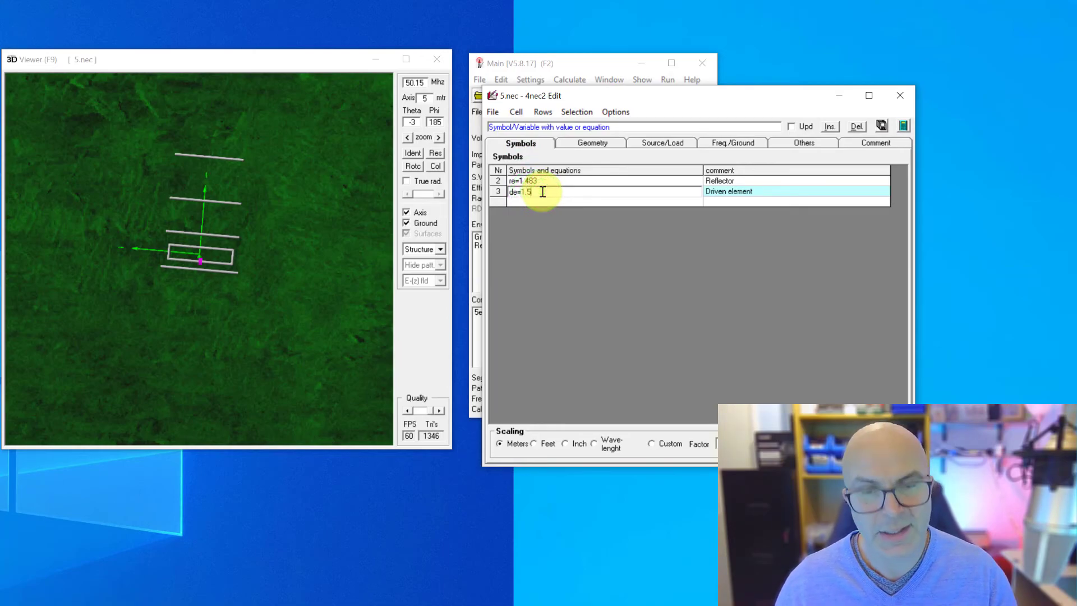
mouse_move(537, 209)
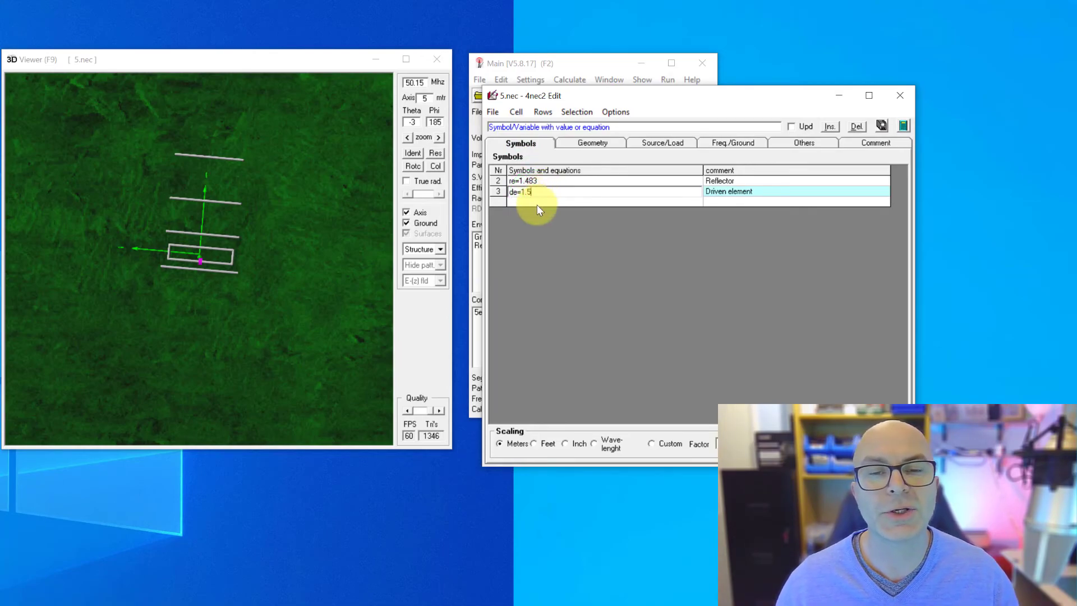
click(882, 126)
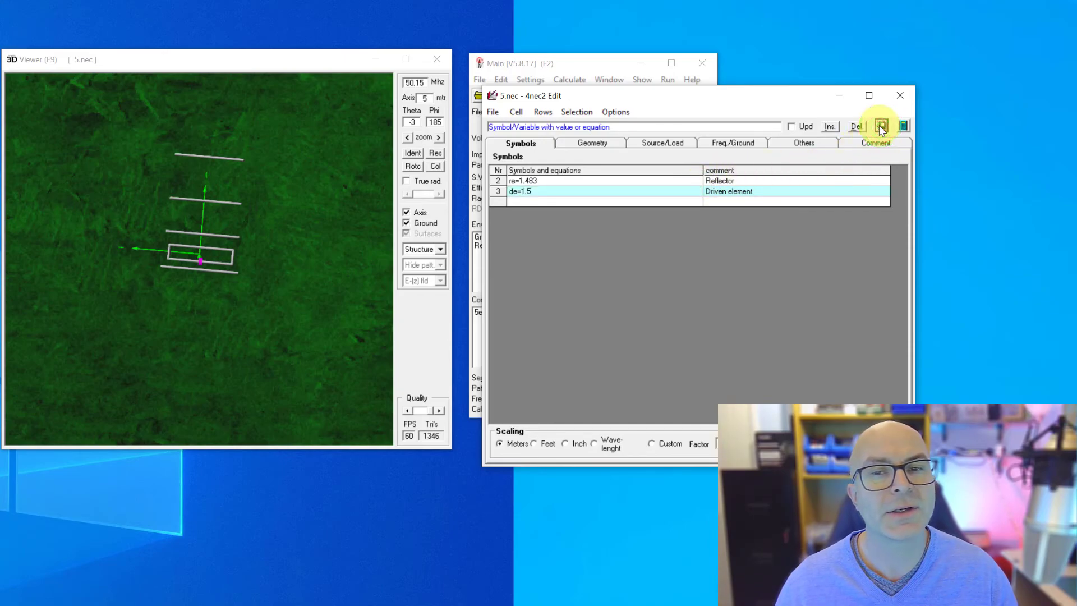
click(882, 127)
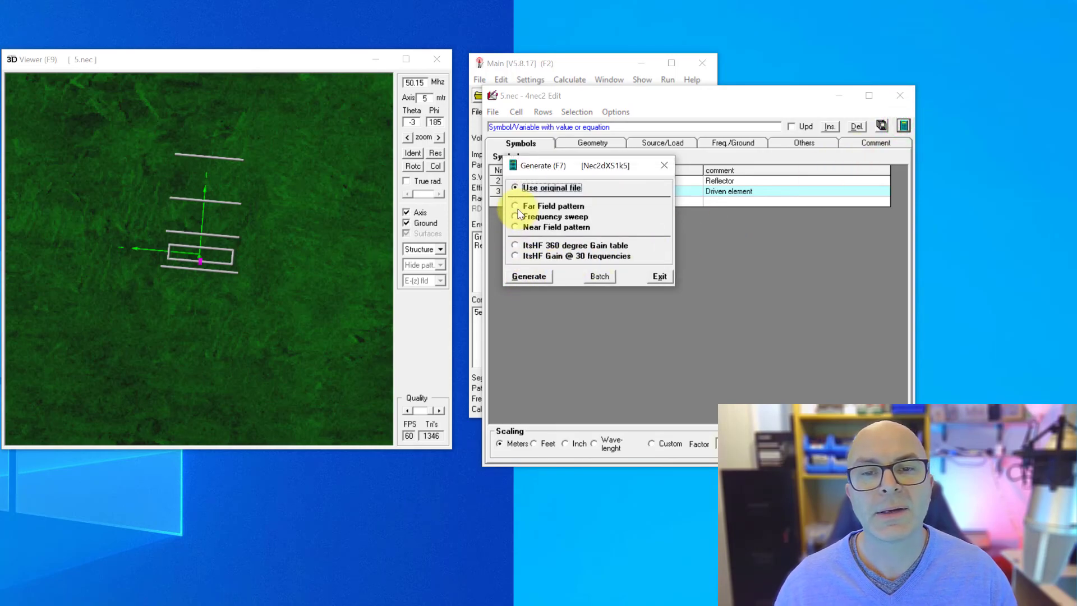
Step: Generate a far-field pattern, showing the vertical-plane plot with 14 dBic max gain
click(528, 276)
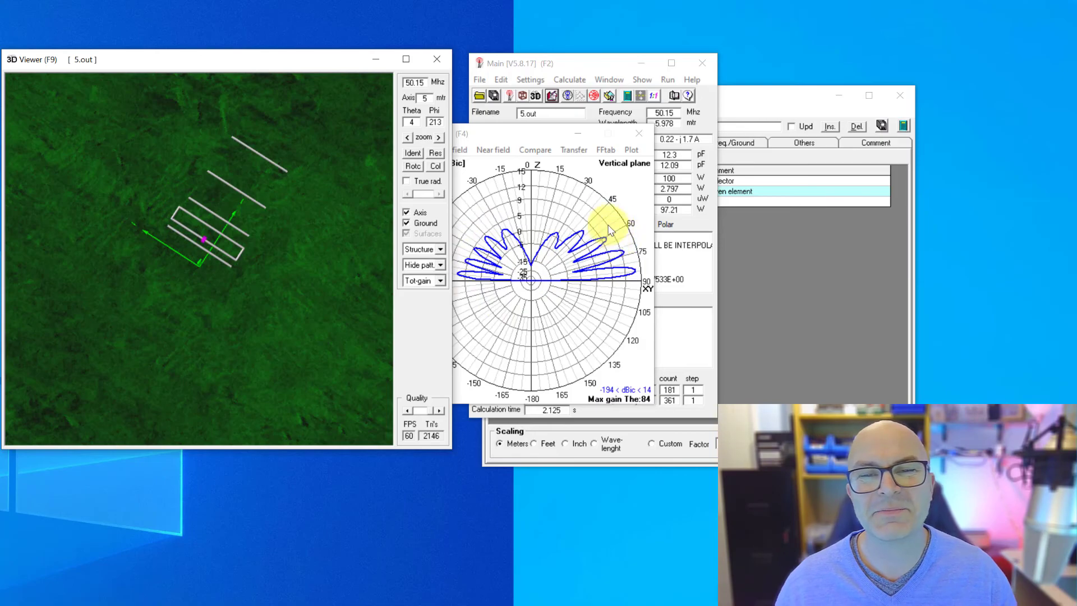
mouse_move(747, 93)
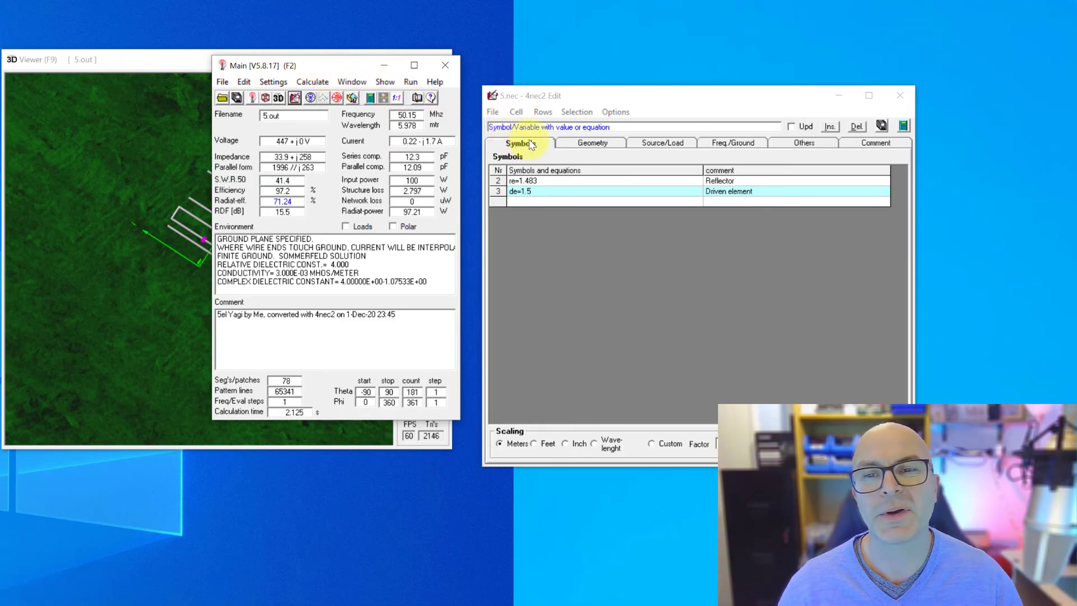
Step: Restore de to 1.244 and review wires 2–5 referencing de in the geometry table
click(532, 191)
text(244)
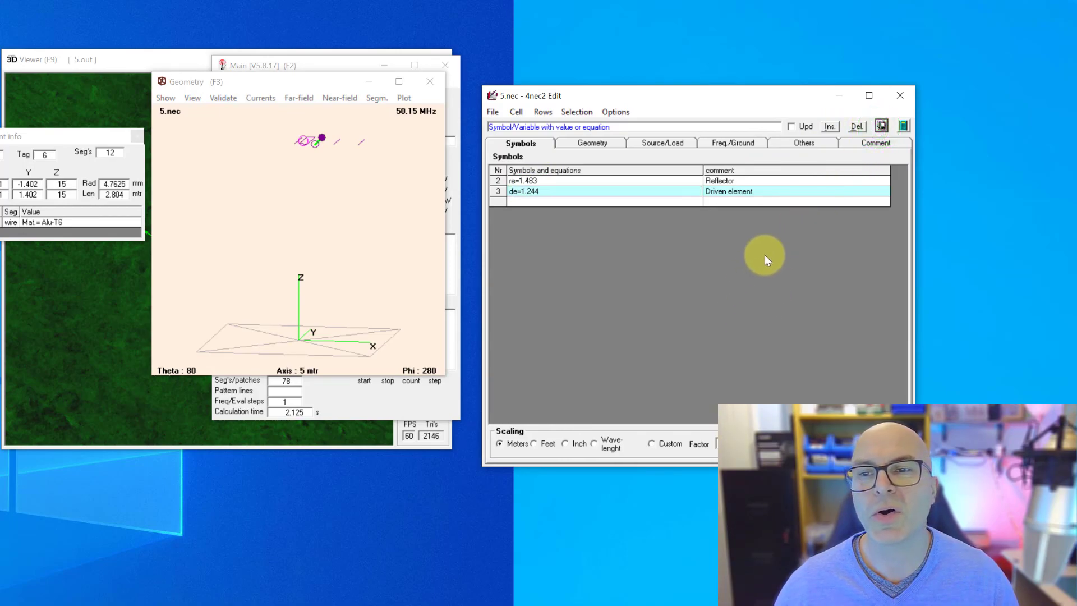
mouse_move(574, 155)
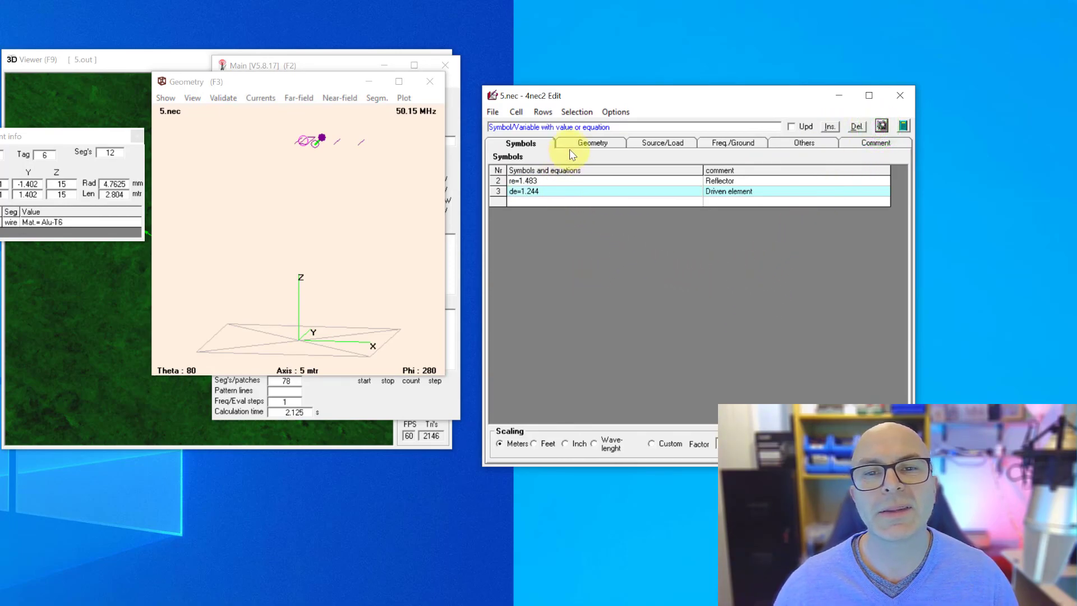
click(591, 143)
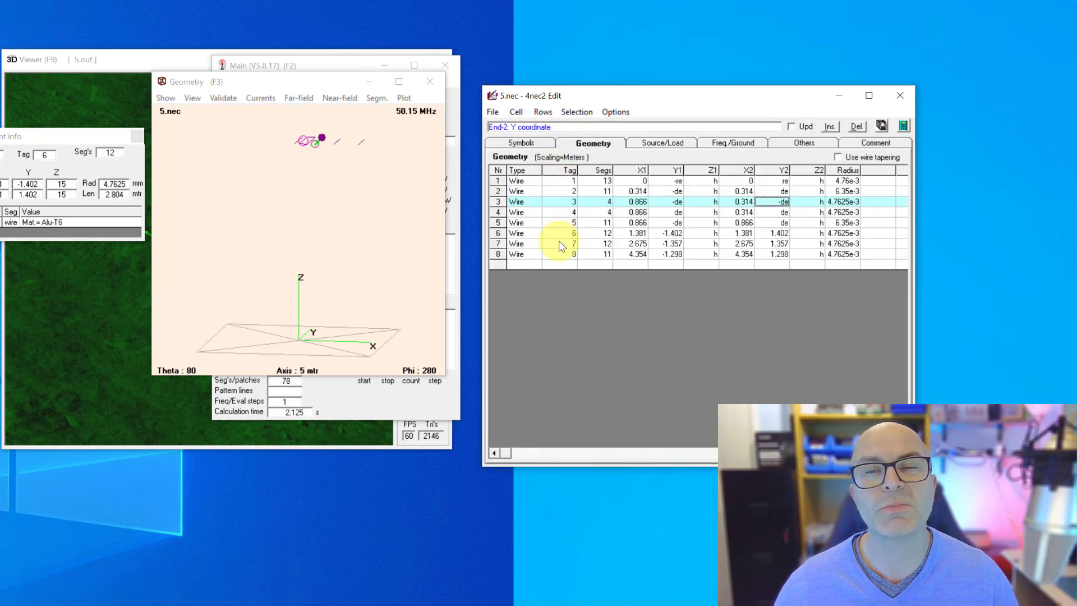